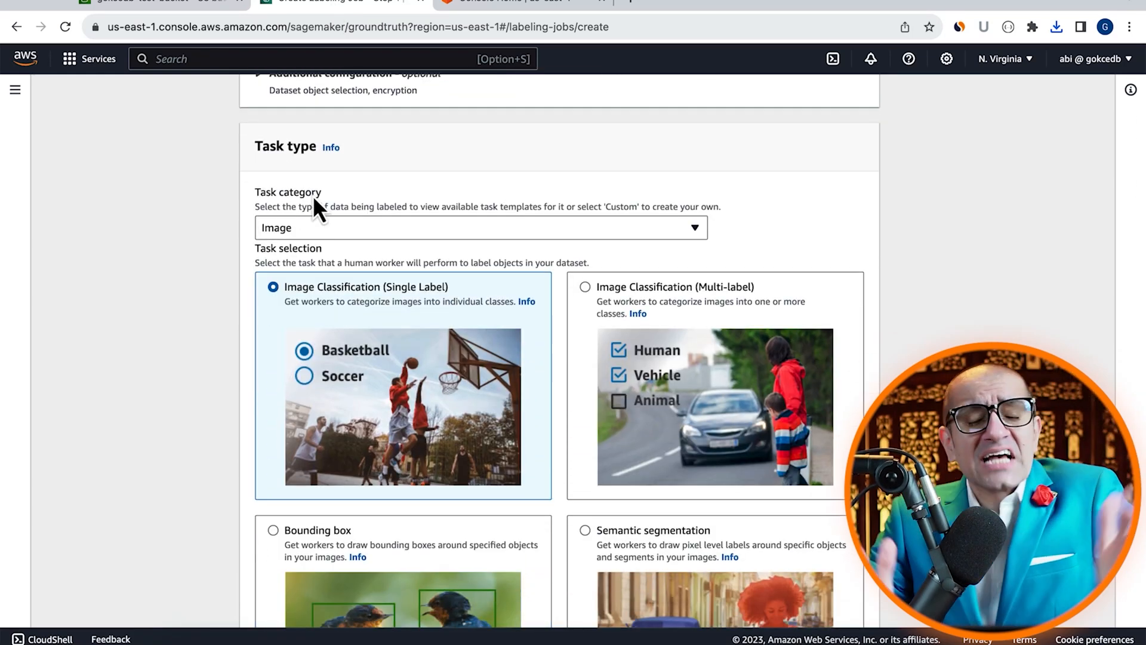
Review the image task types, then search 's3' to reach the Amazon S3 buckets list
scroll("down", 3)
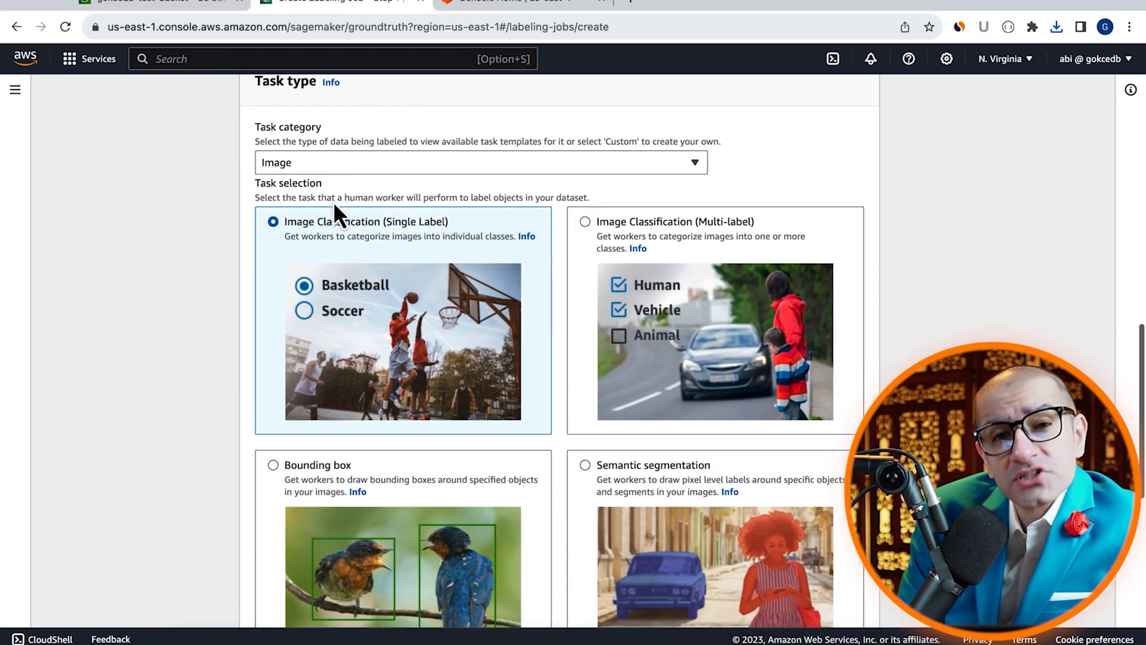
mouse_move(435, 245)
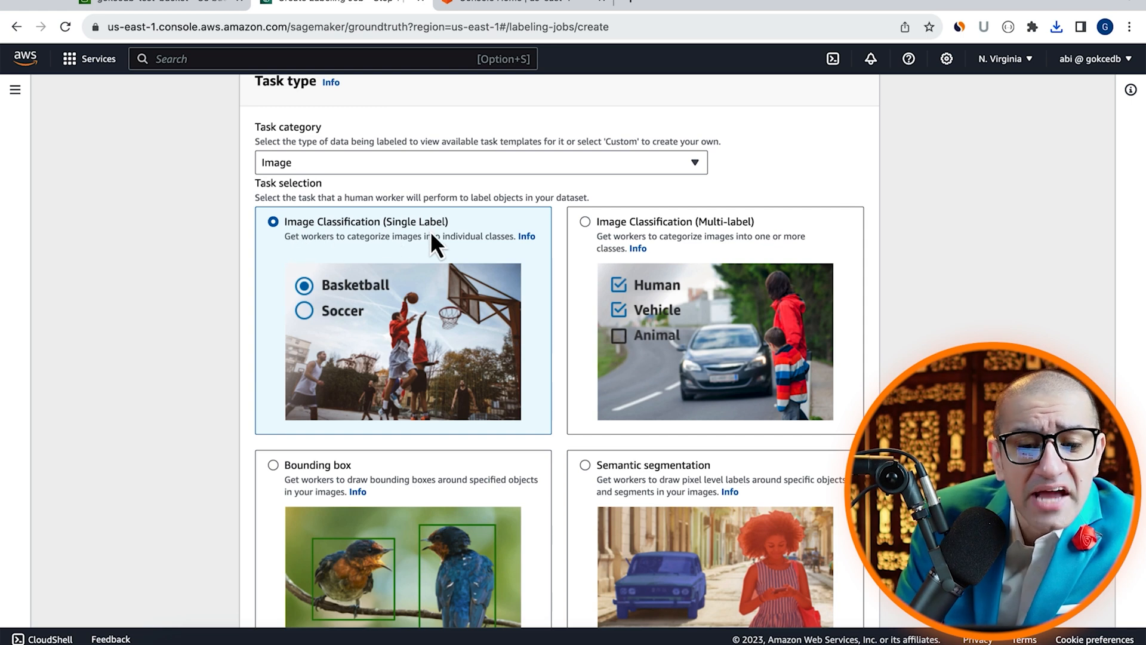
scroll("down", 3)
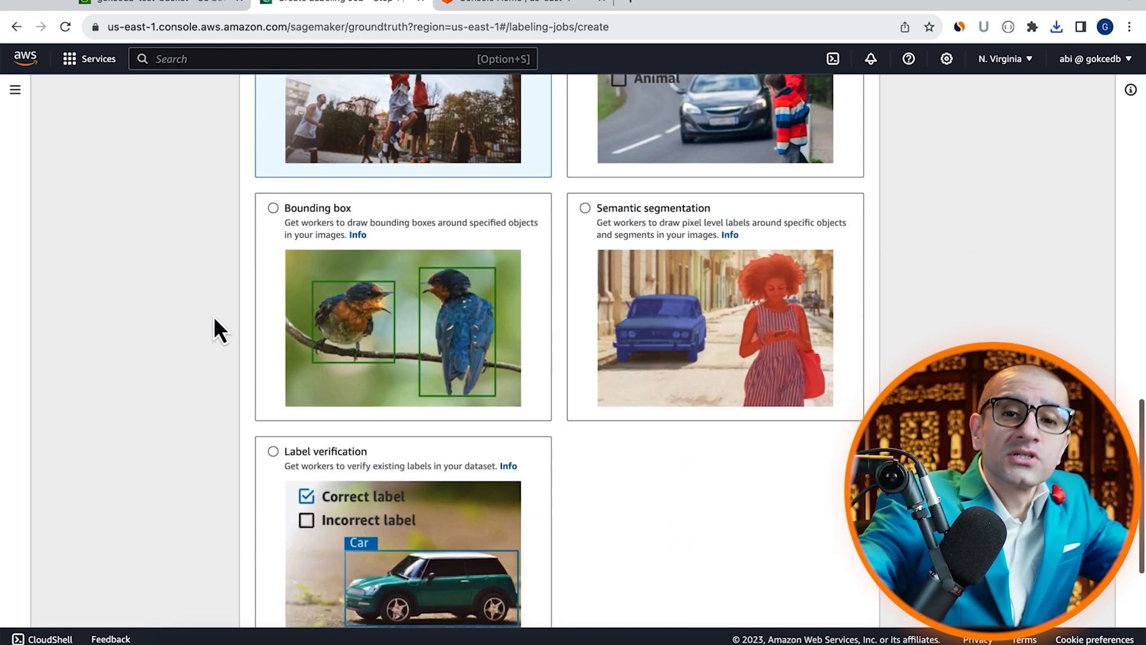
type("s3")
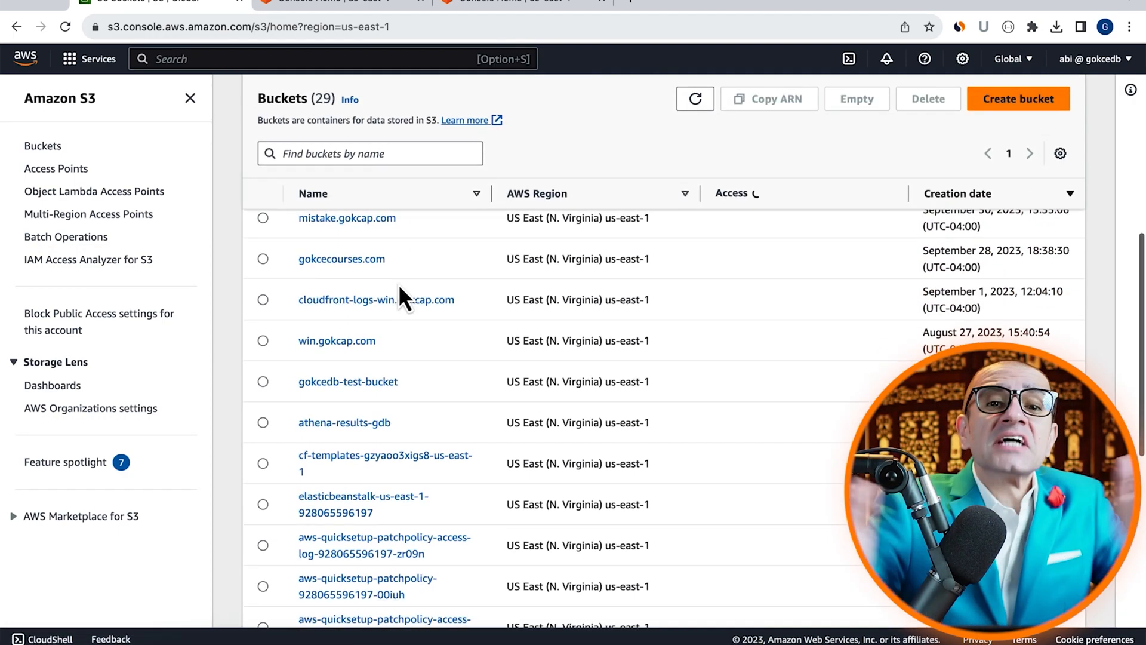
Upload all six JPGs (1.jpg–6.jpg) into gokcedb-test-bucket and return to its object list
left_click(347, 381)
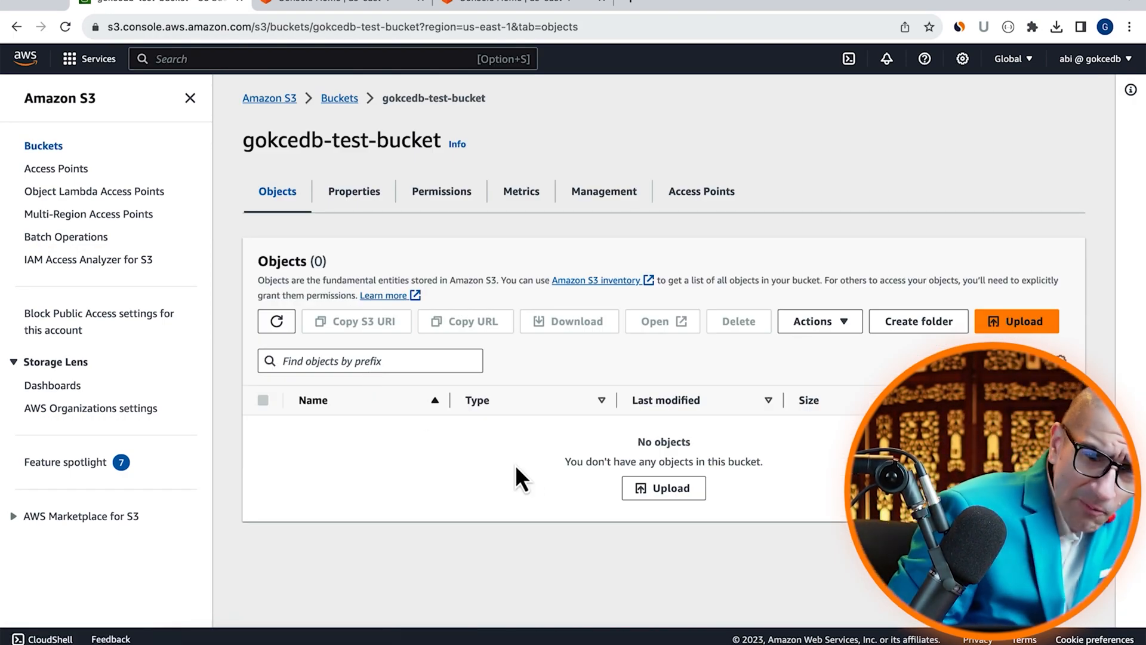
left_click(1015, 321)
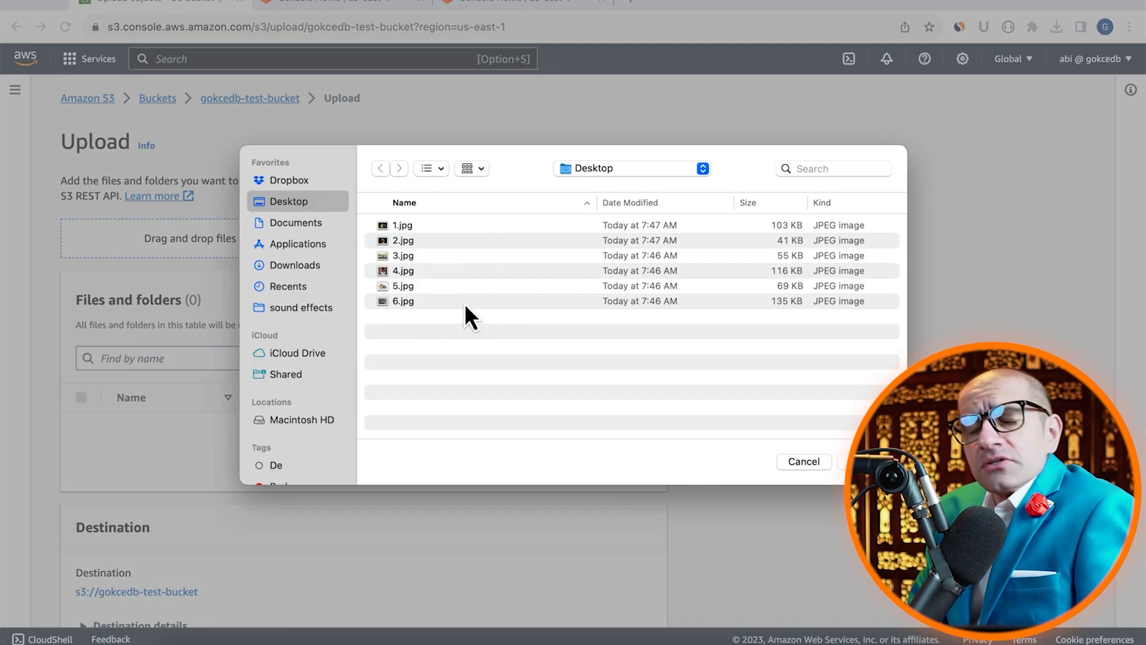
key("cmd+a")
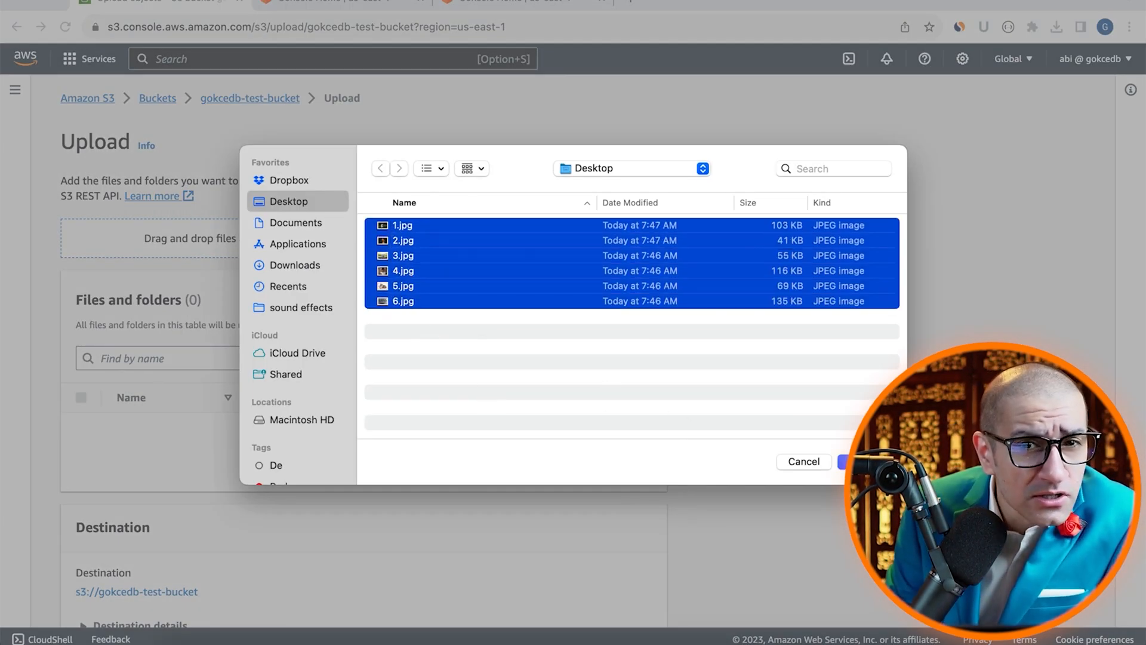
left_click(847, 461)
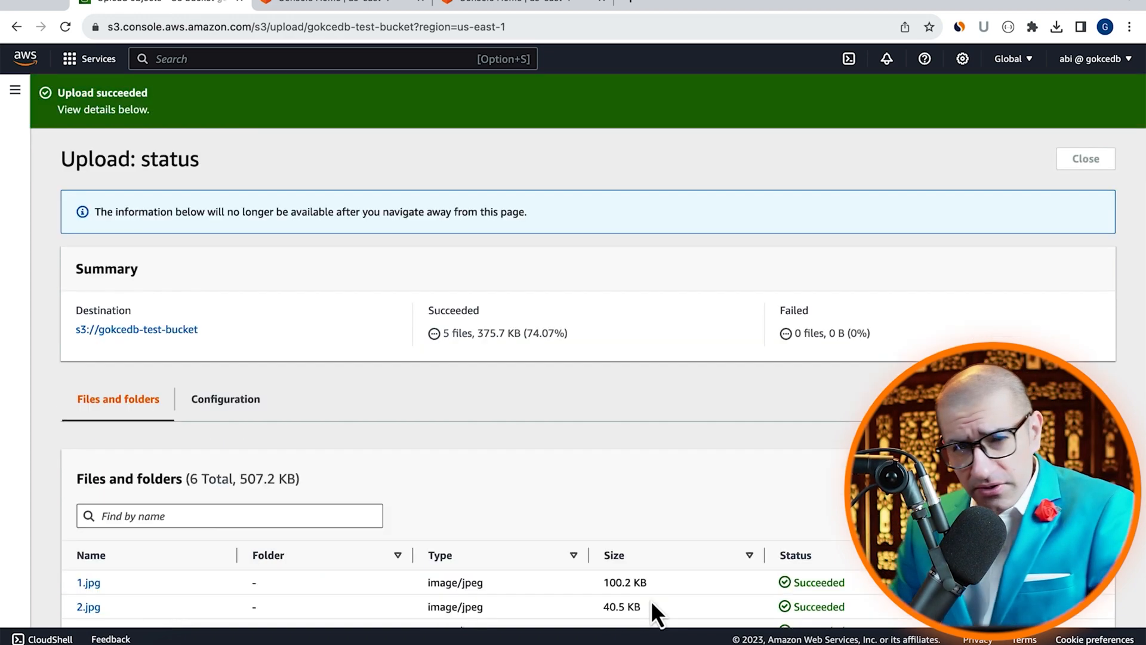
left_click(1086, 159)
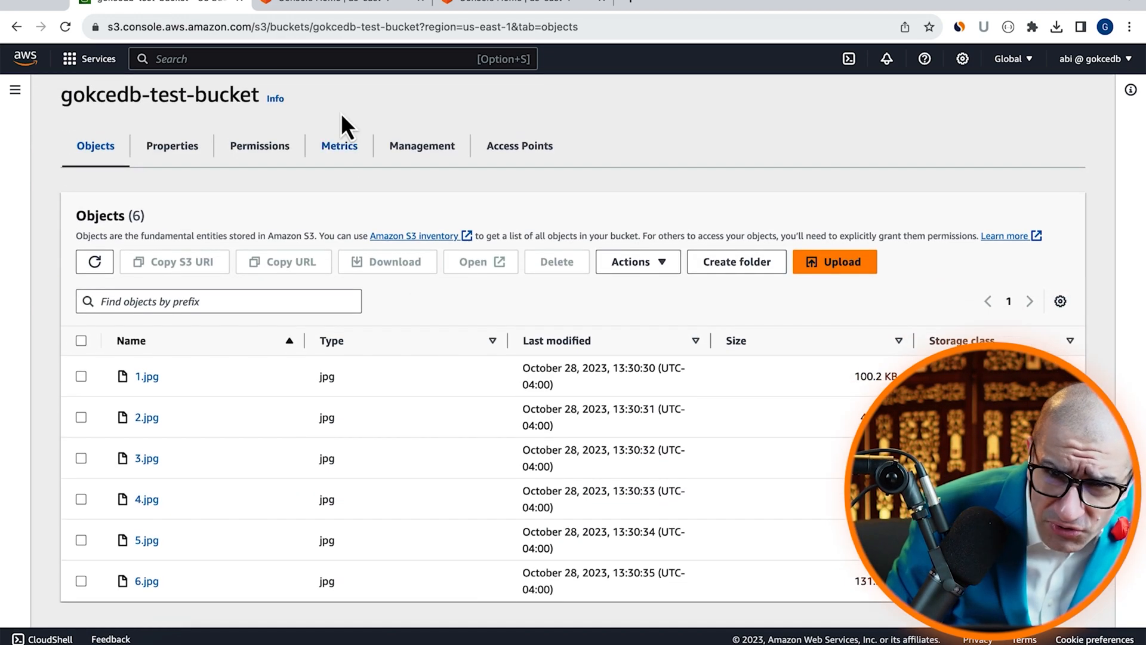
Search for SageMaker, go to Ground Truth Labeling jobs and begin creating a new job
type("sagemaker Canvas")
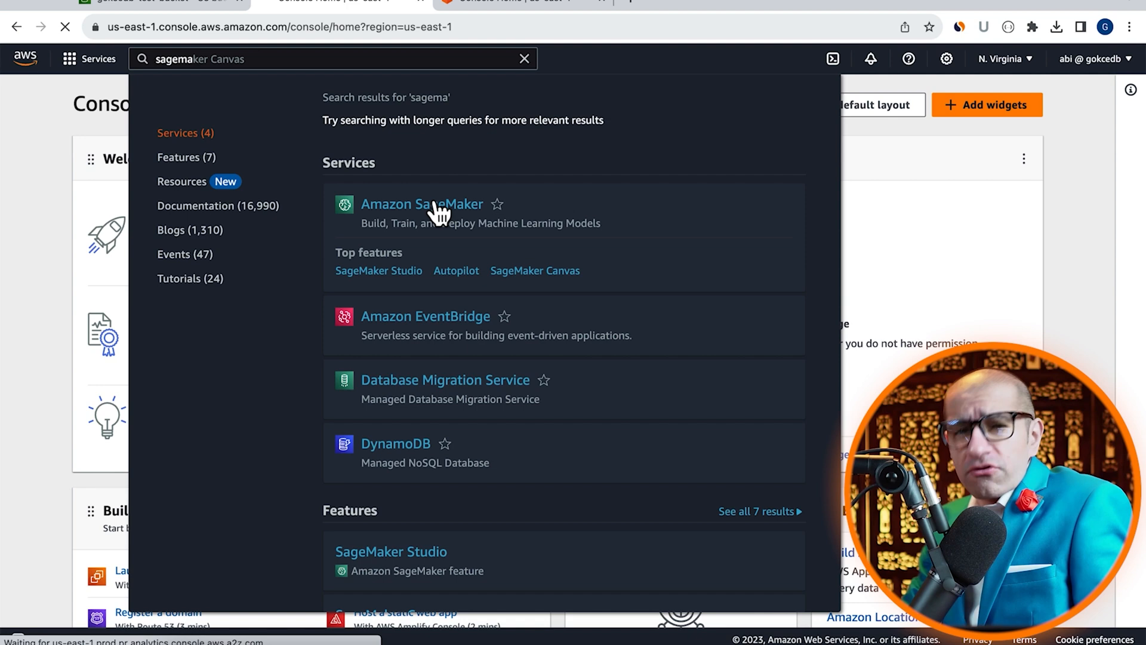
left_click(421, 204)
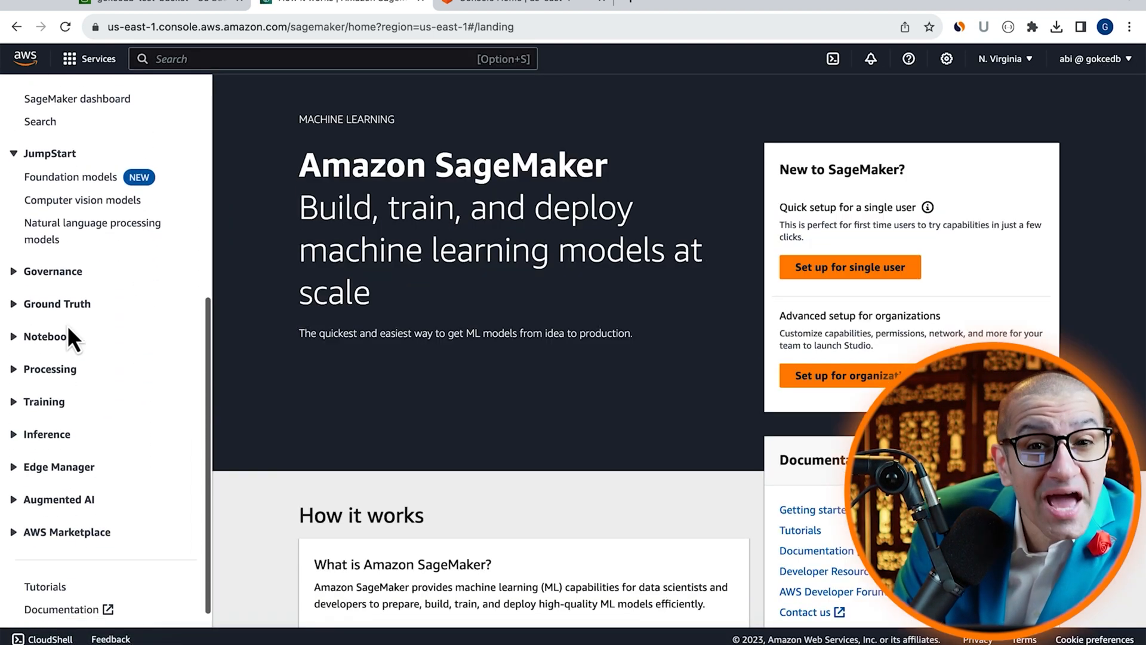
left_click(57, 303)
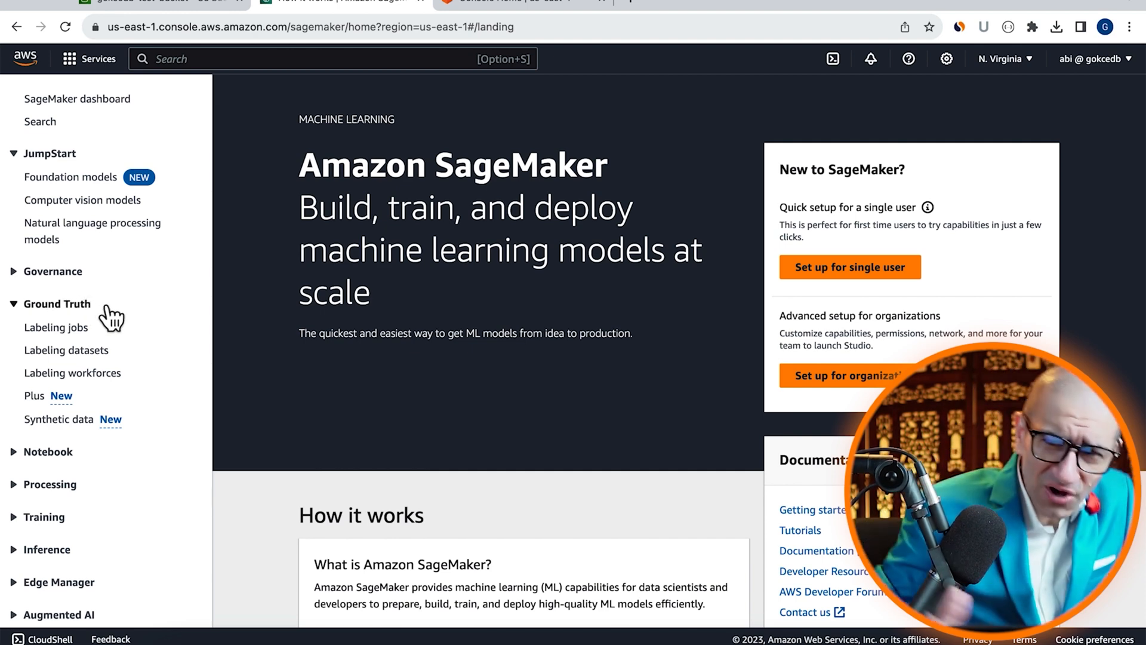
left_click(55, 327)
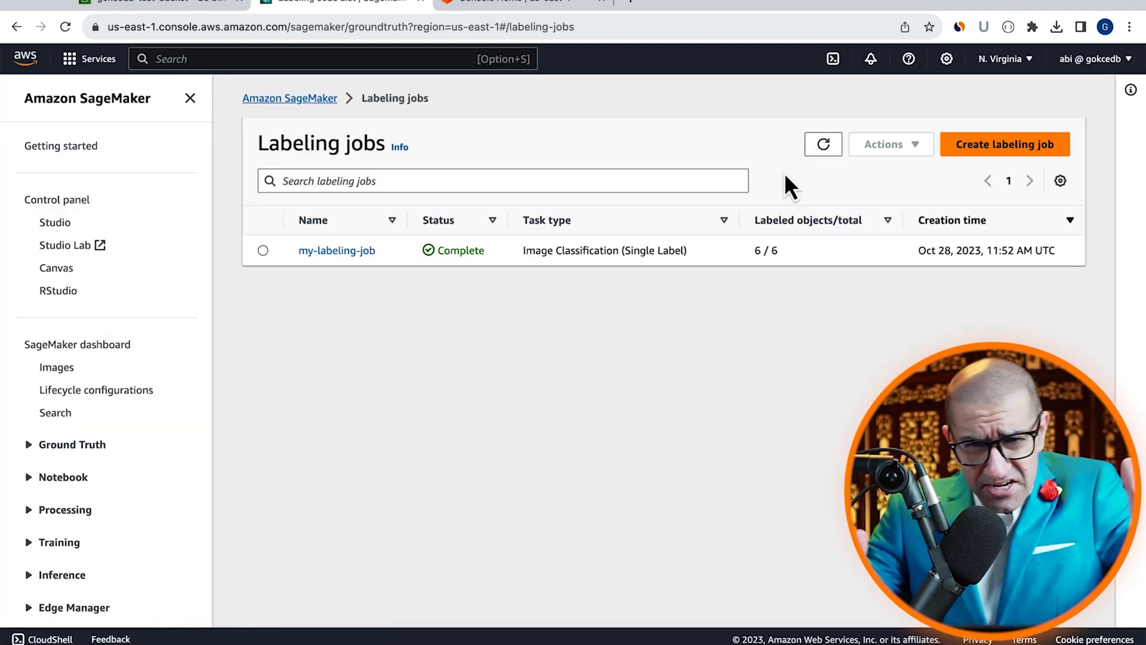
left_click(1004, 144)
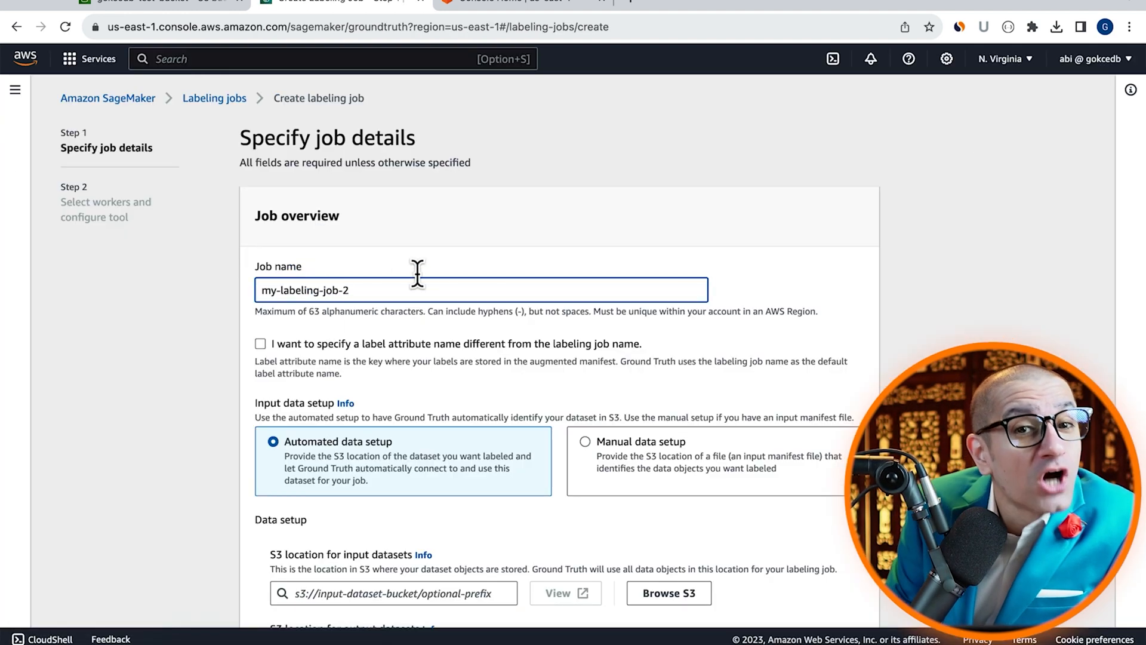
Choose gokcedb-test-bucket from S3 as the job's input dataset location
scroll("down", 3)
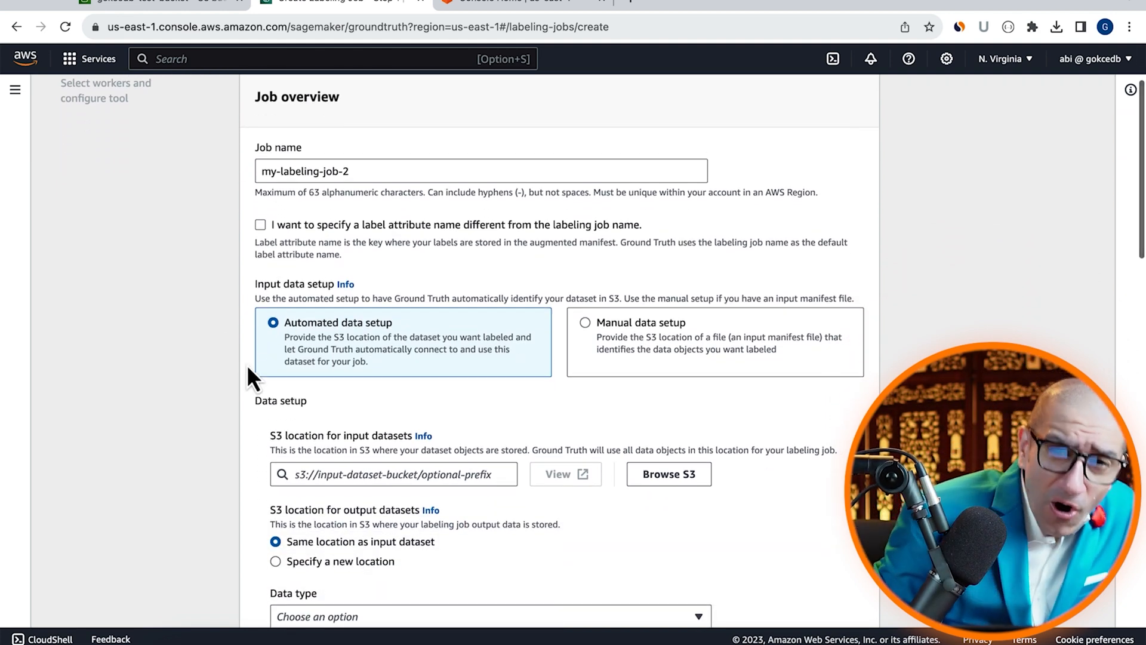
scroll("down", 3)
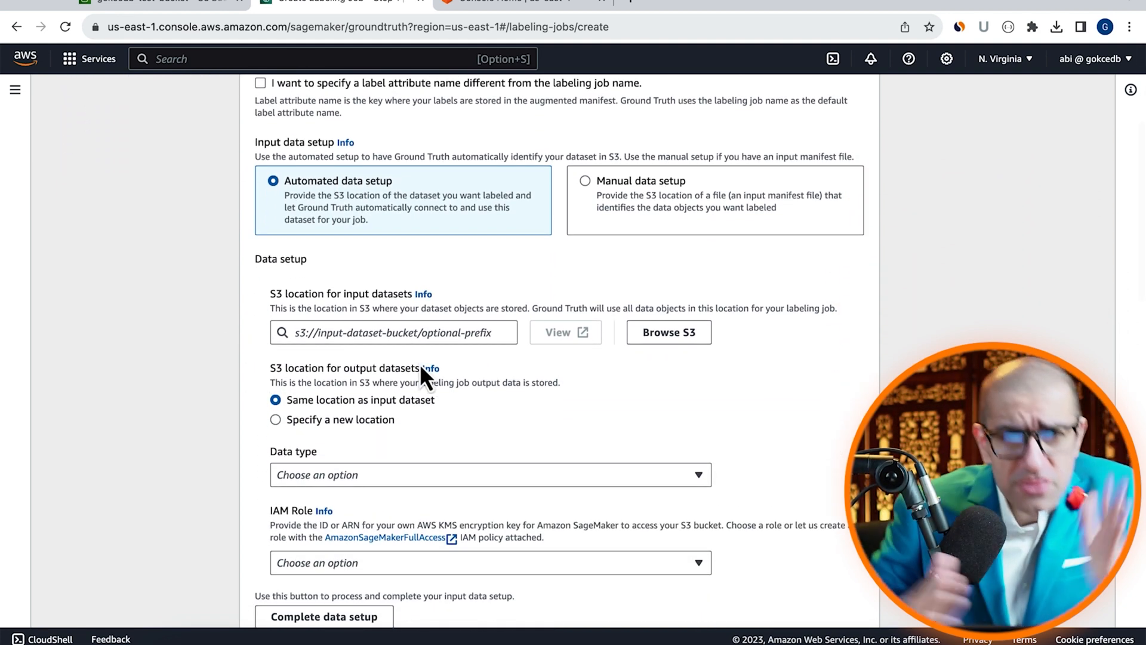
left_click(667, 332)
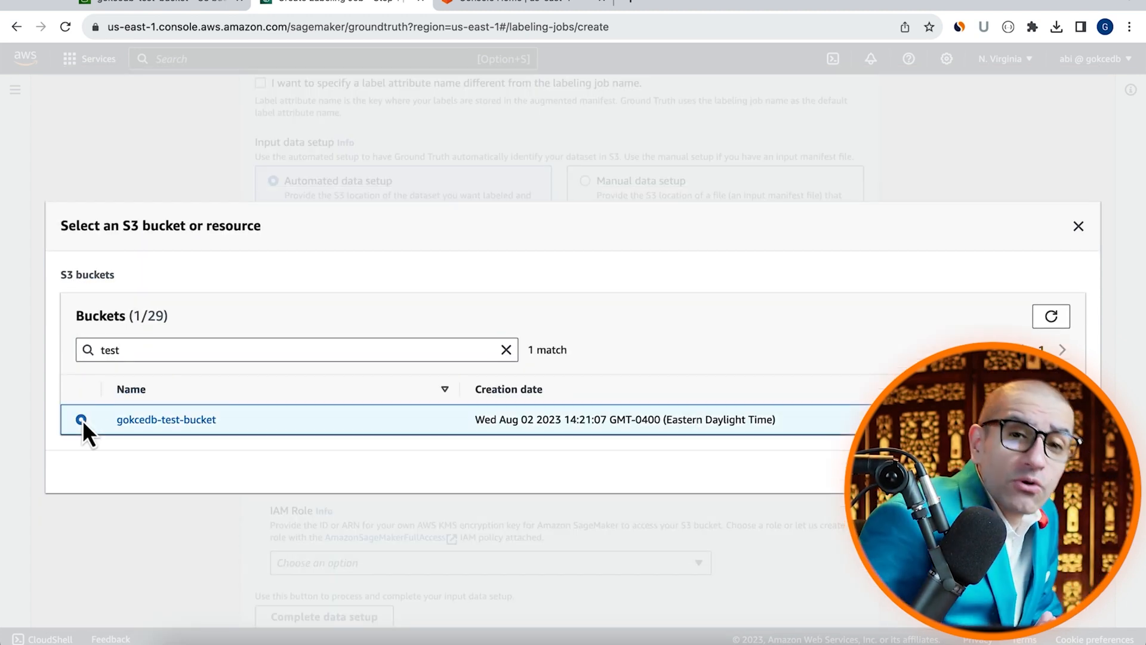
left_click(82, 419)
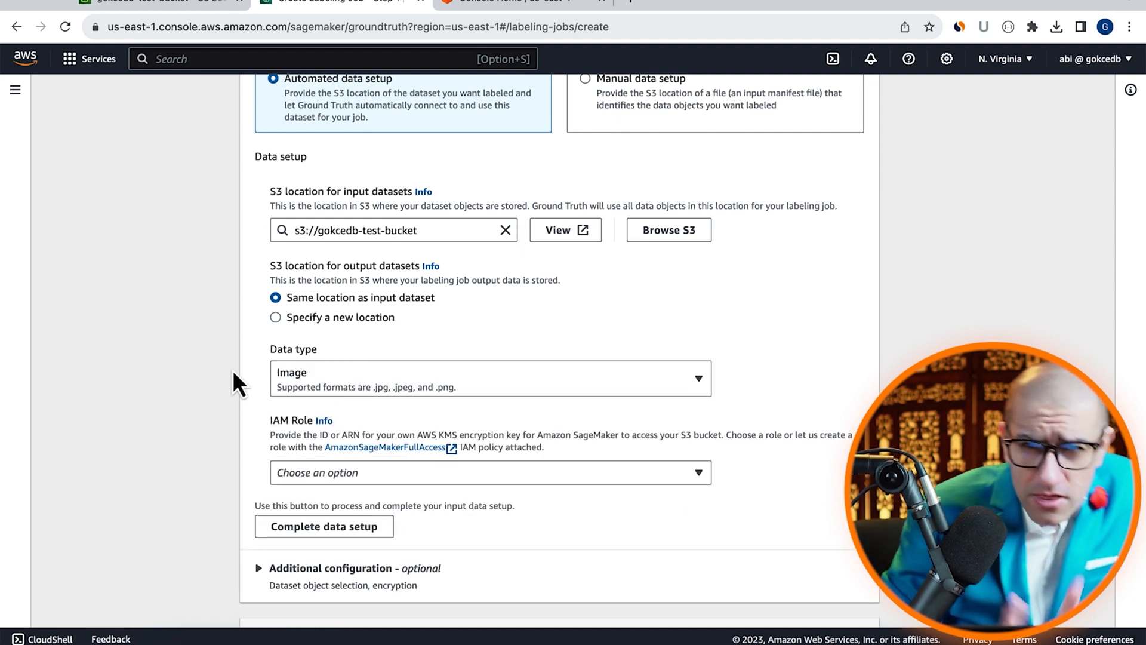
Create a new SageMaker execution role for the bucket and complete the input data setup
scroll("down", 3)
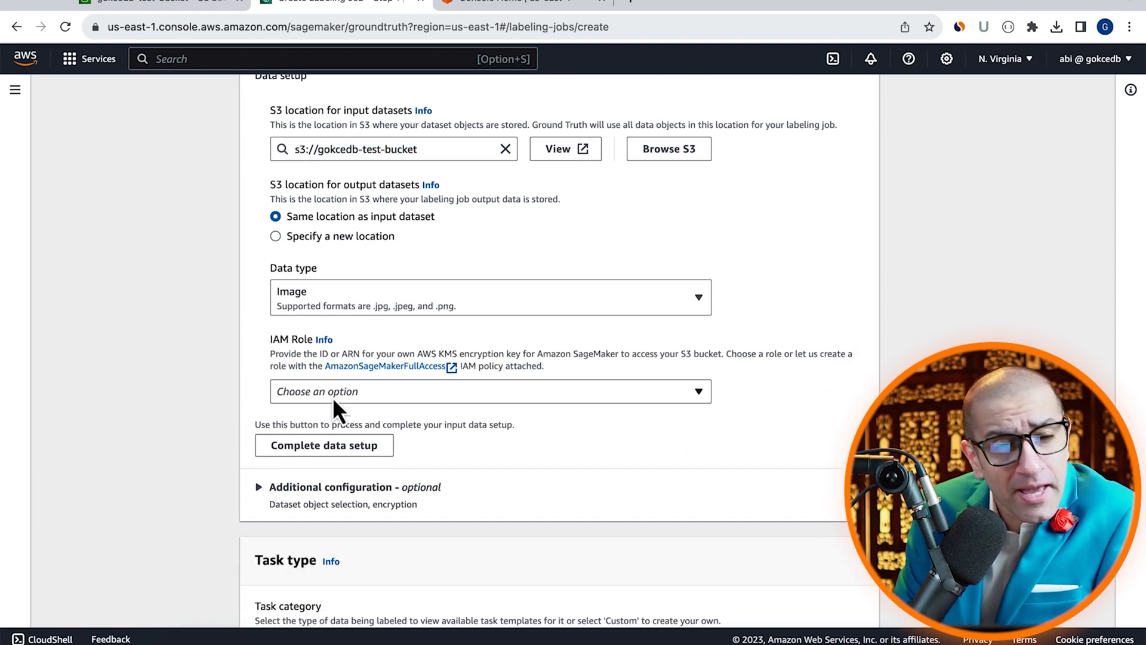
left_click(490, 391)
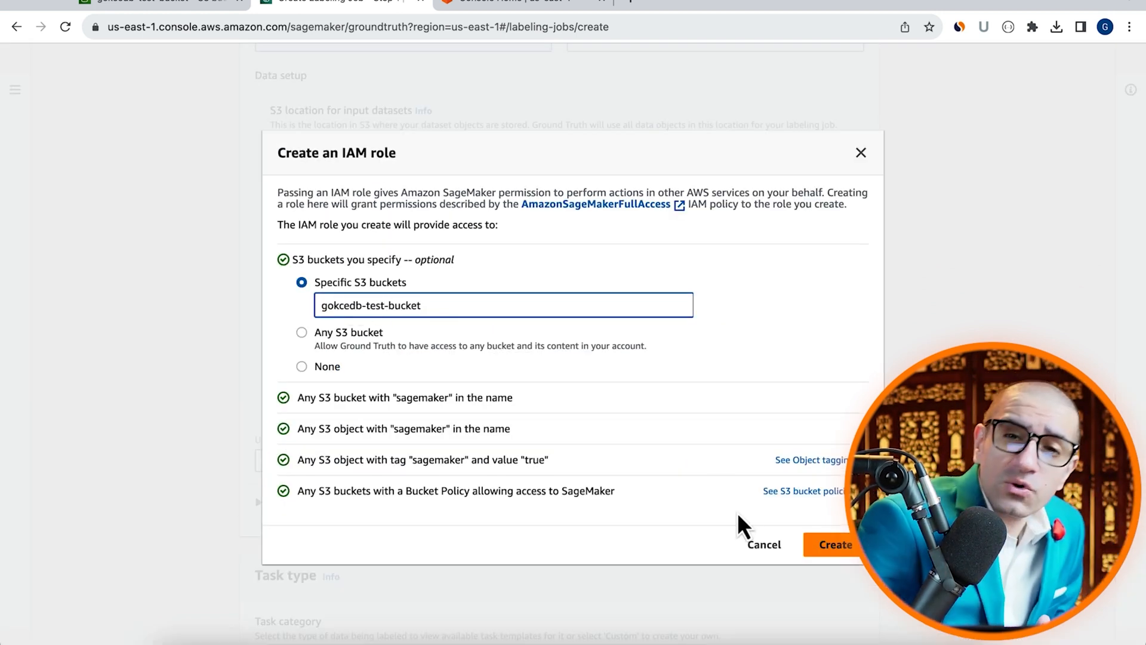
left_click(833, 544)
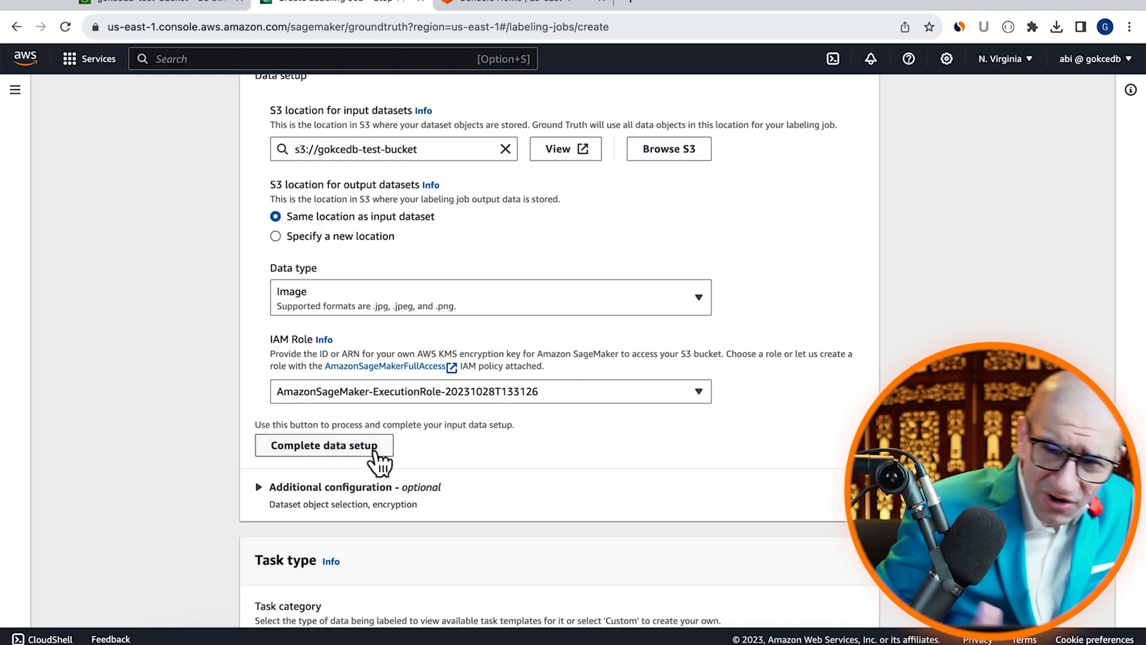
left_click(324, 445)
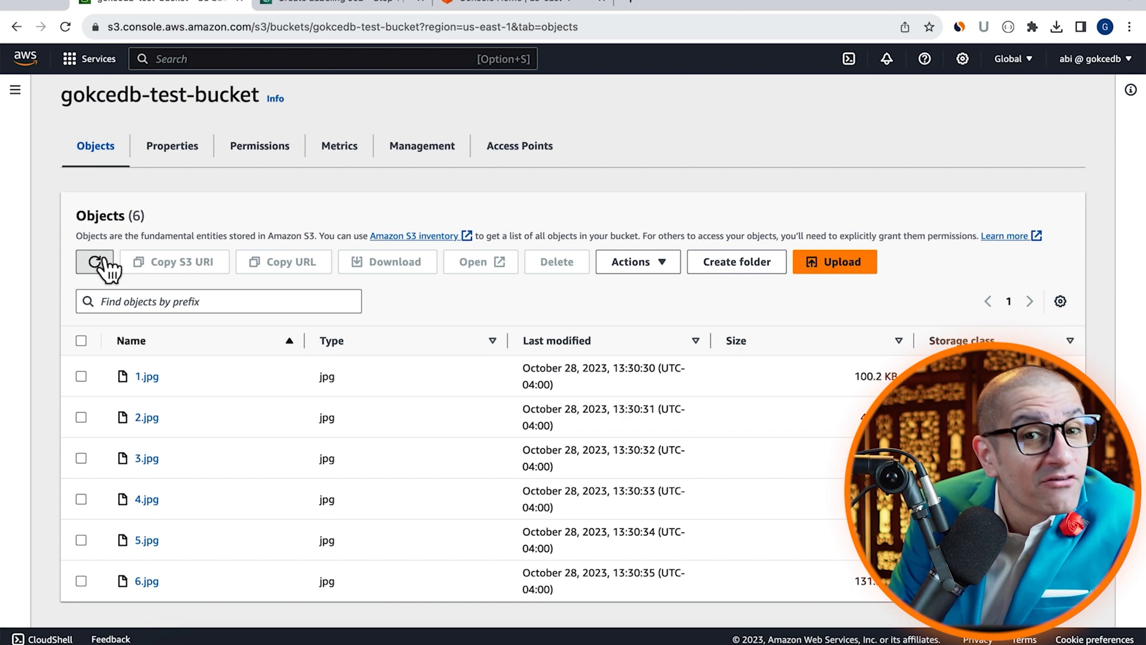
Refresh gokcedb-test-bucket's objects and view the generated dataset manifest in TextEdit
left_click(95, 262)
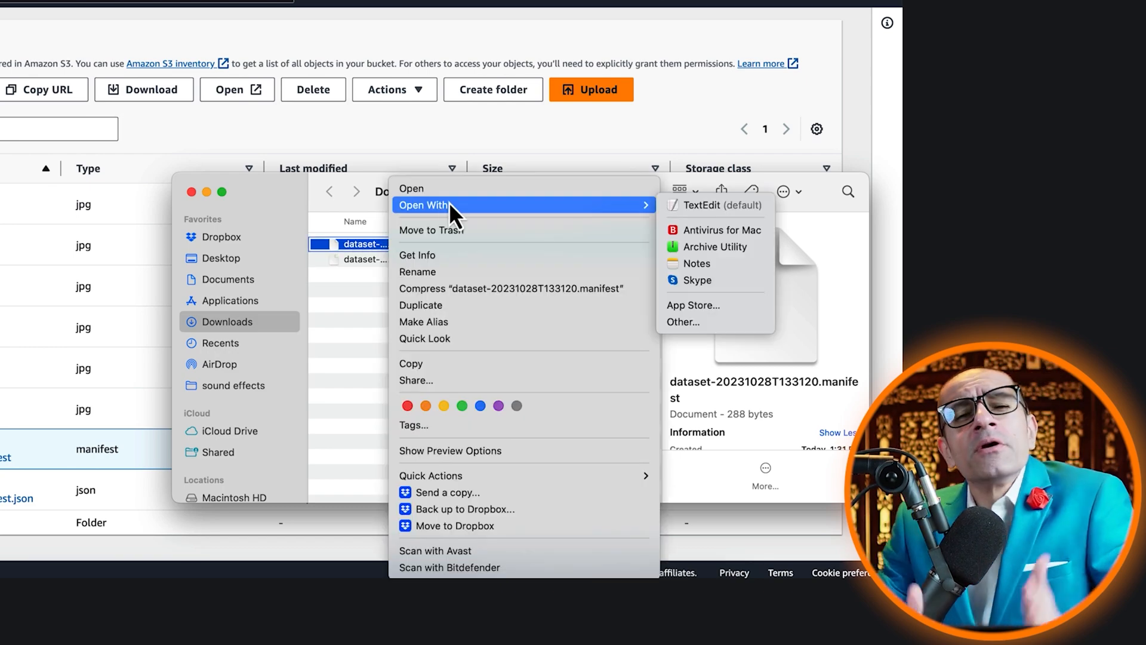
left_click(723, 204)
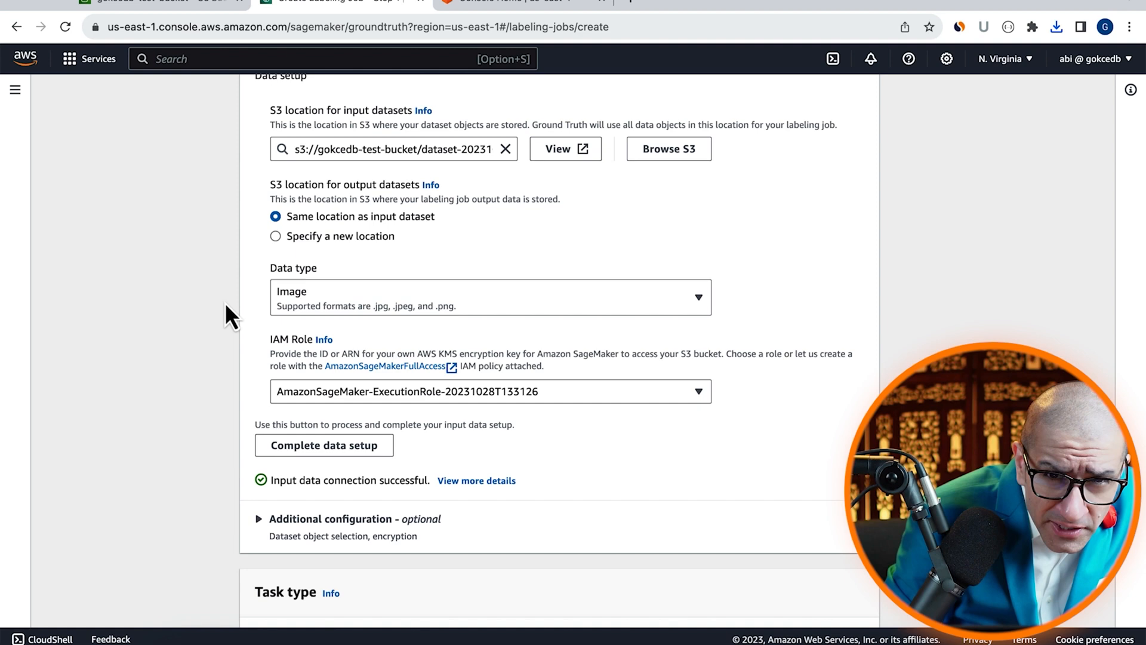
Keep Image Classification (Single Label) and continue to the worker and tool settings
scroll("down", 3)
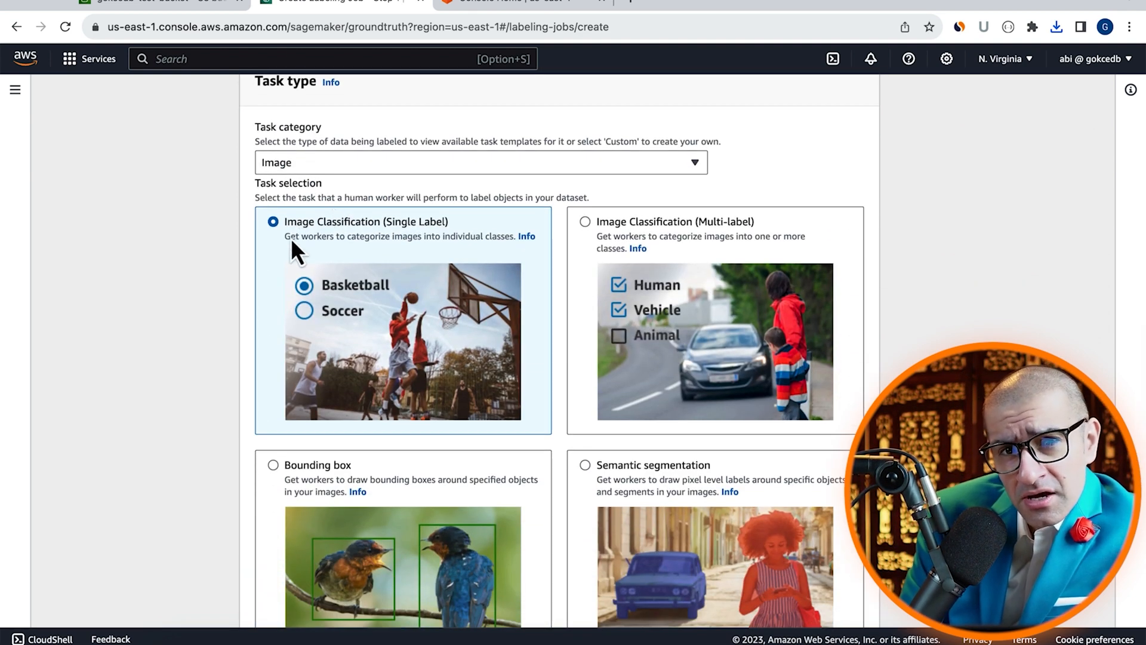
mouse_move(435, 245)
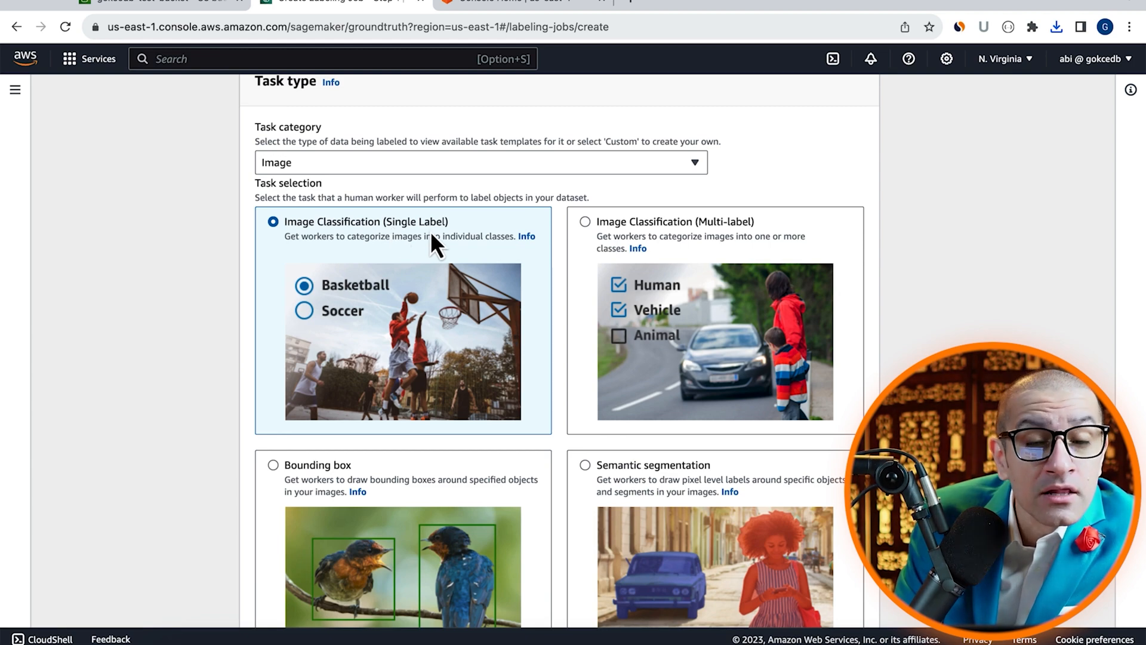
scroll("down", 3)
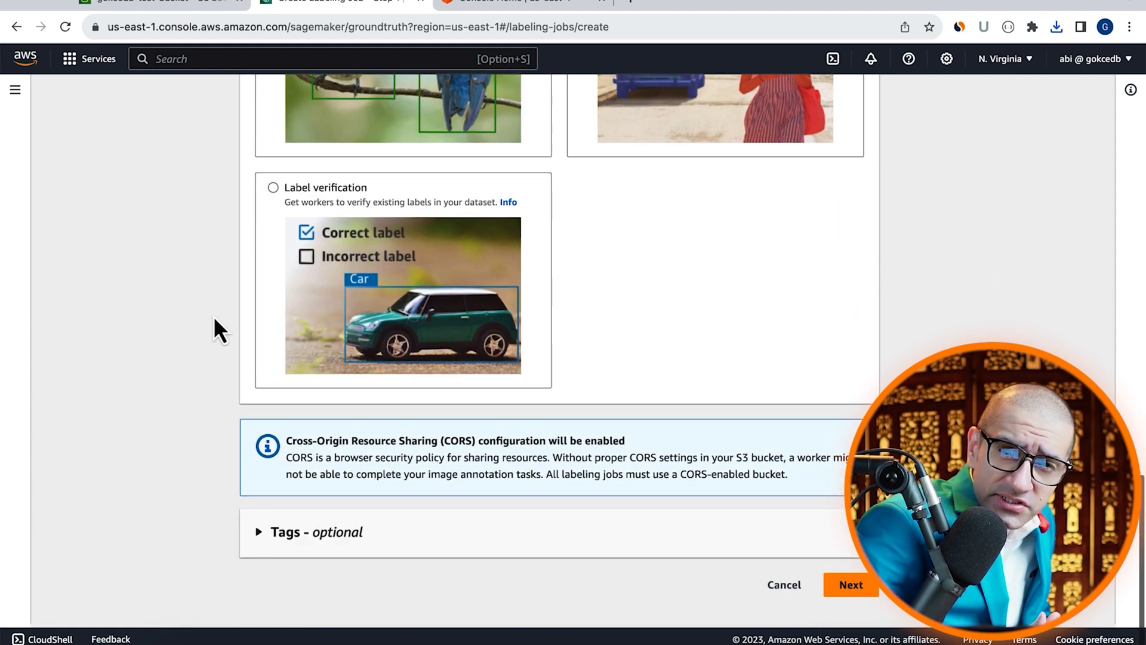
left_click(850, 584)
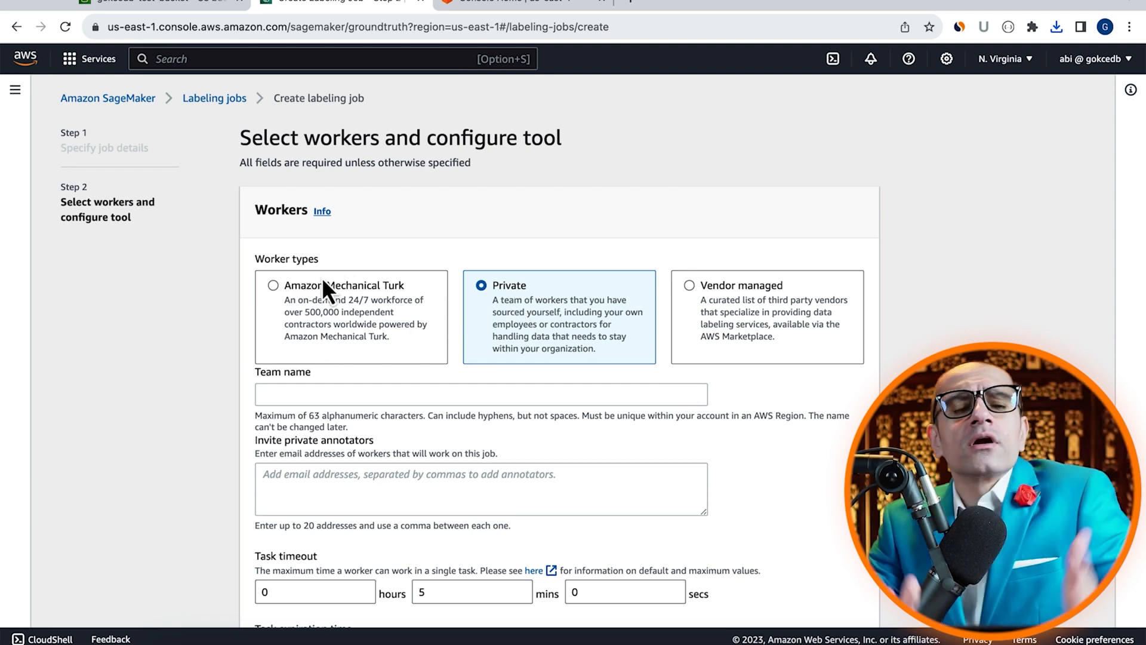
mouse_move(382, 324)
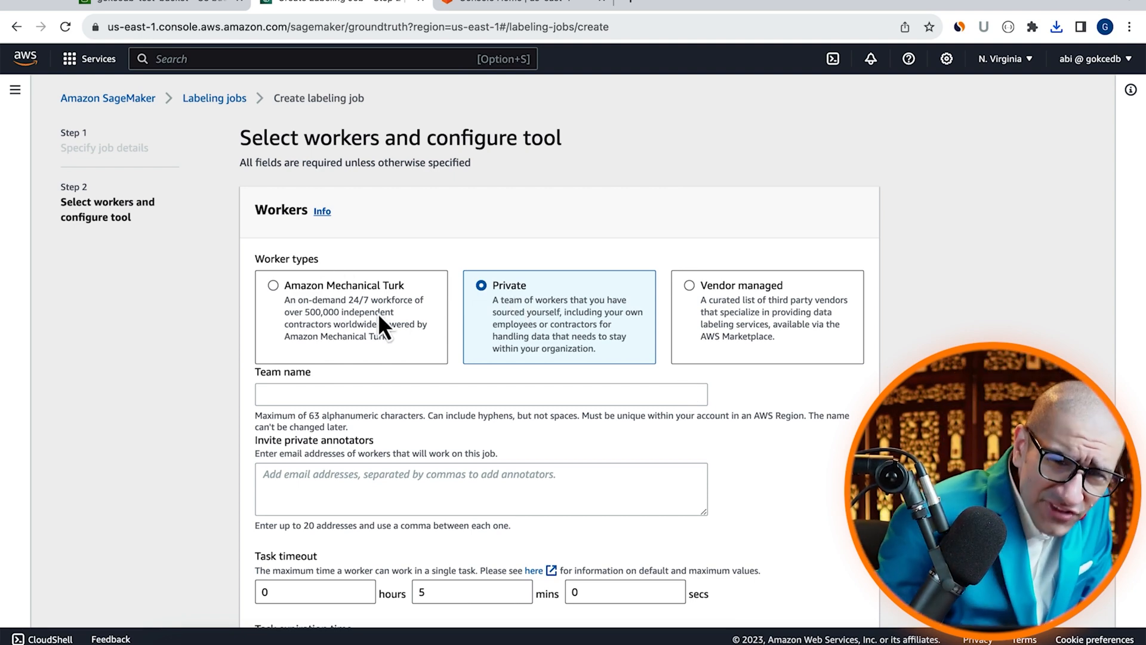
mouse_move(566, 329)
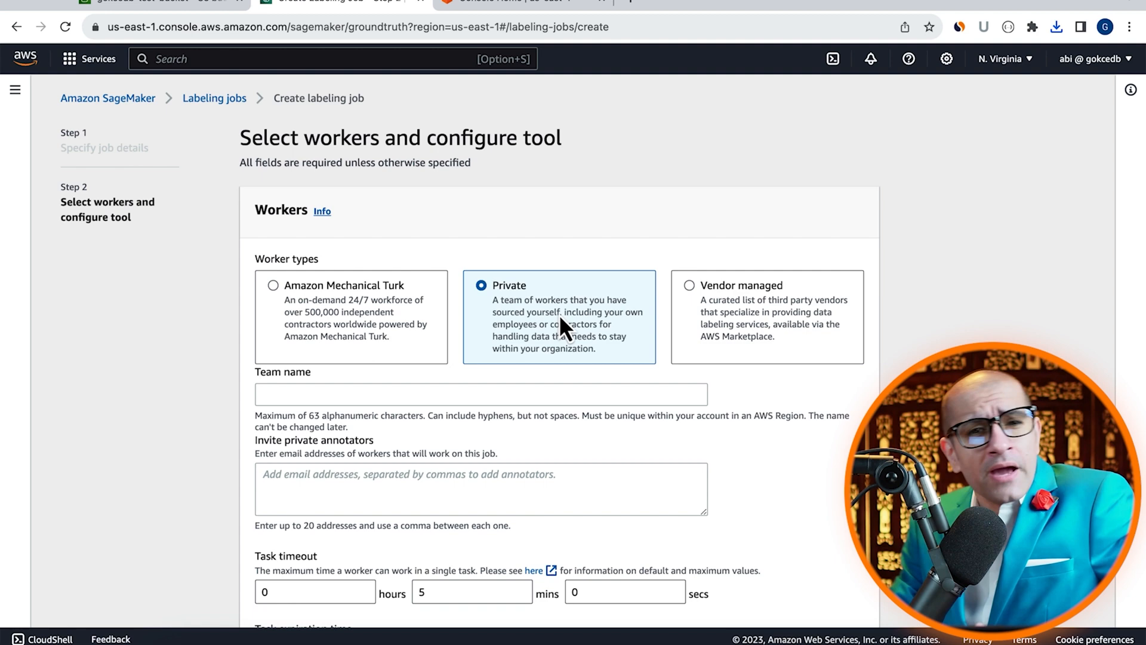
mouse_move(781, 325)
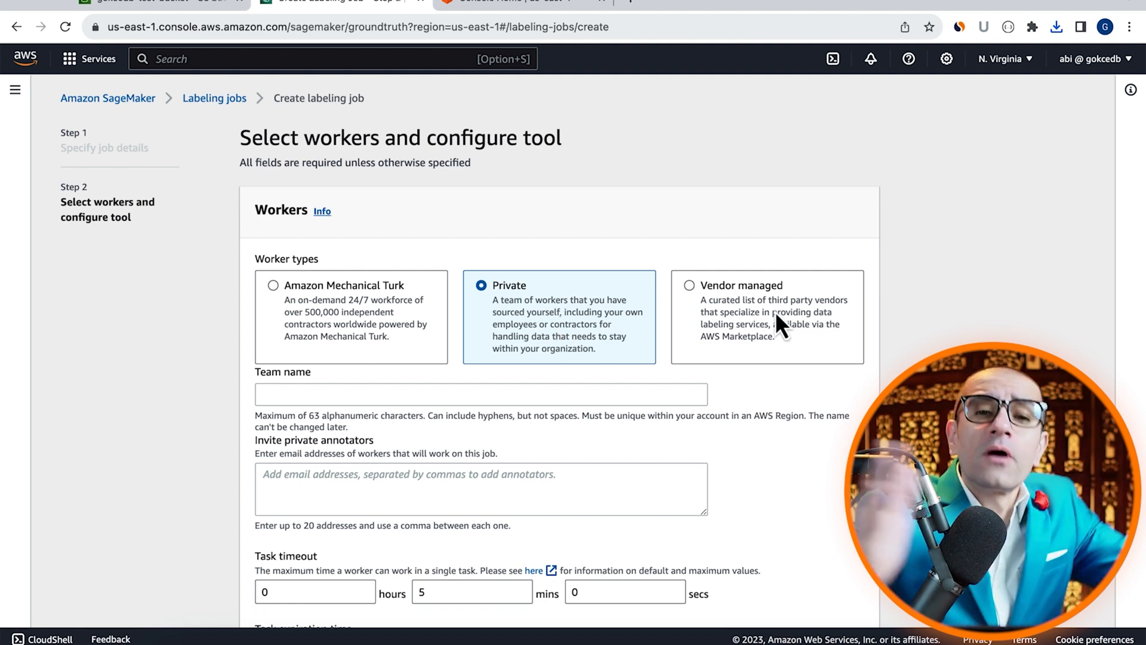
type("my-private-team")
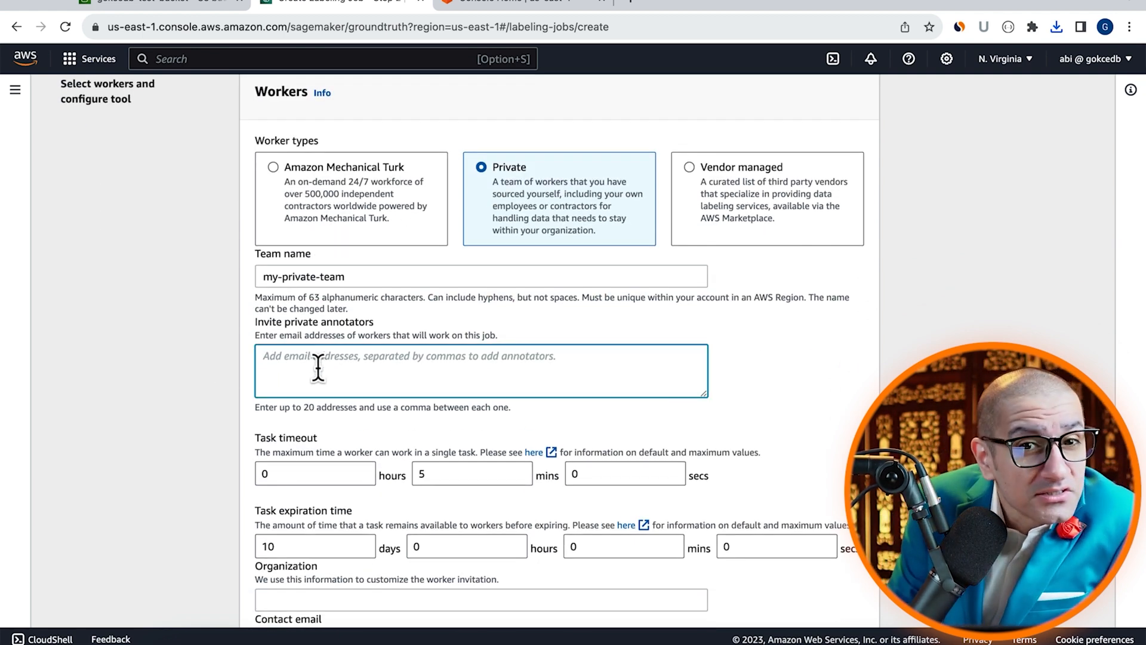
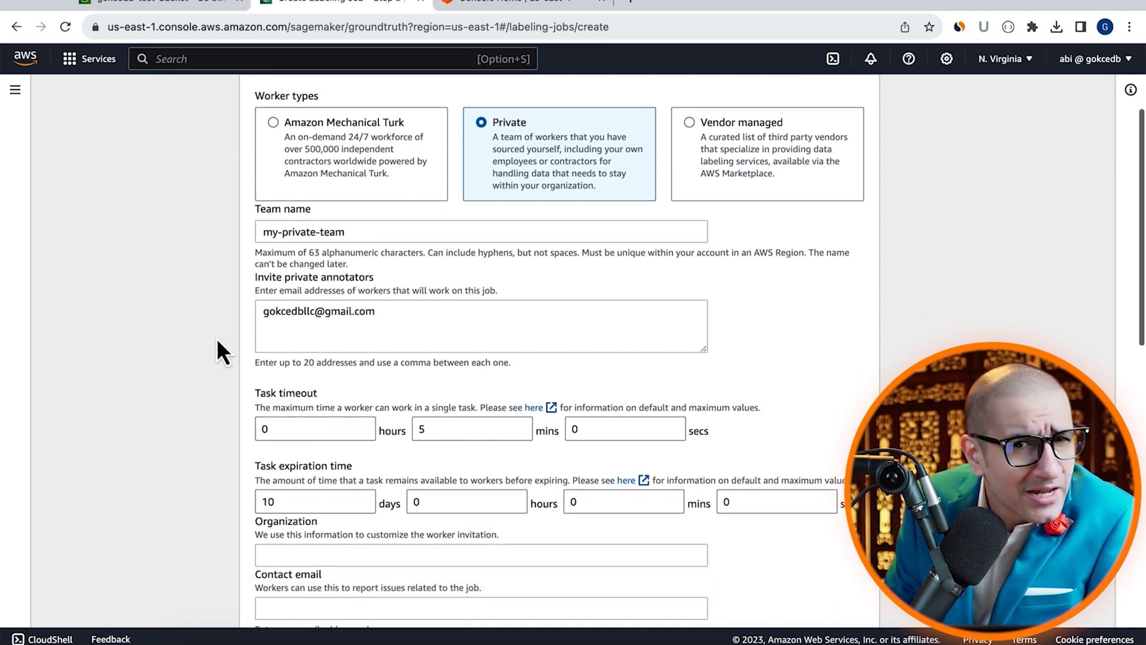
scroll("down", 3)
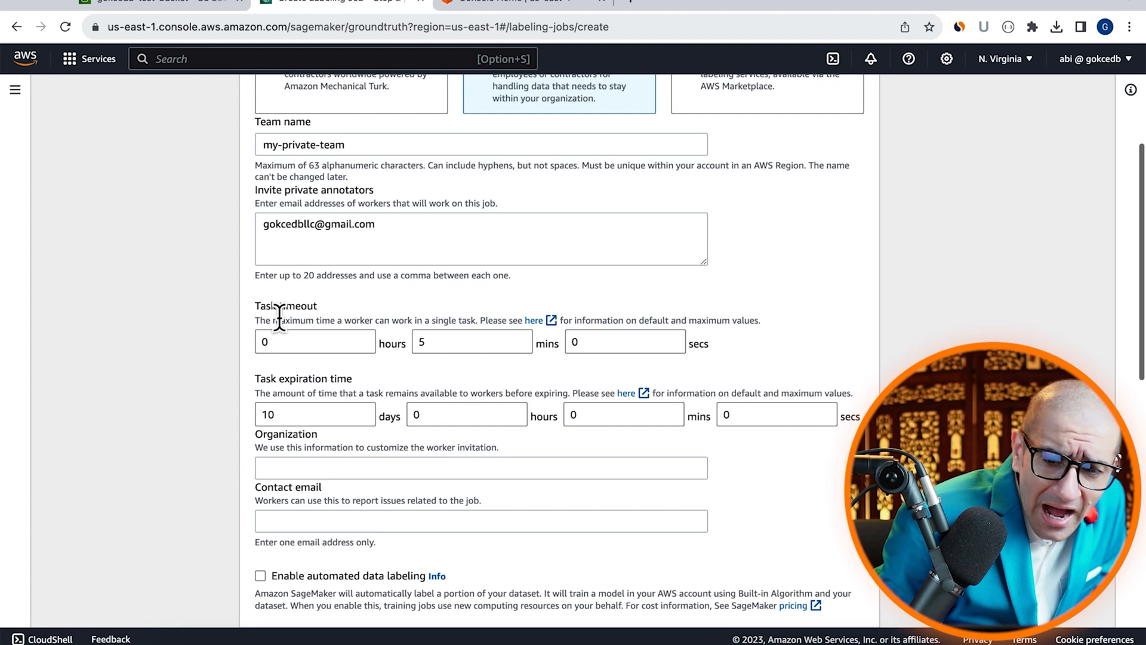
mouse_move(247, 350)
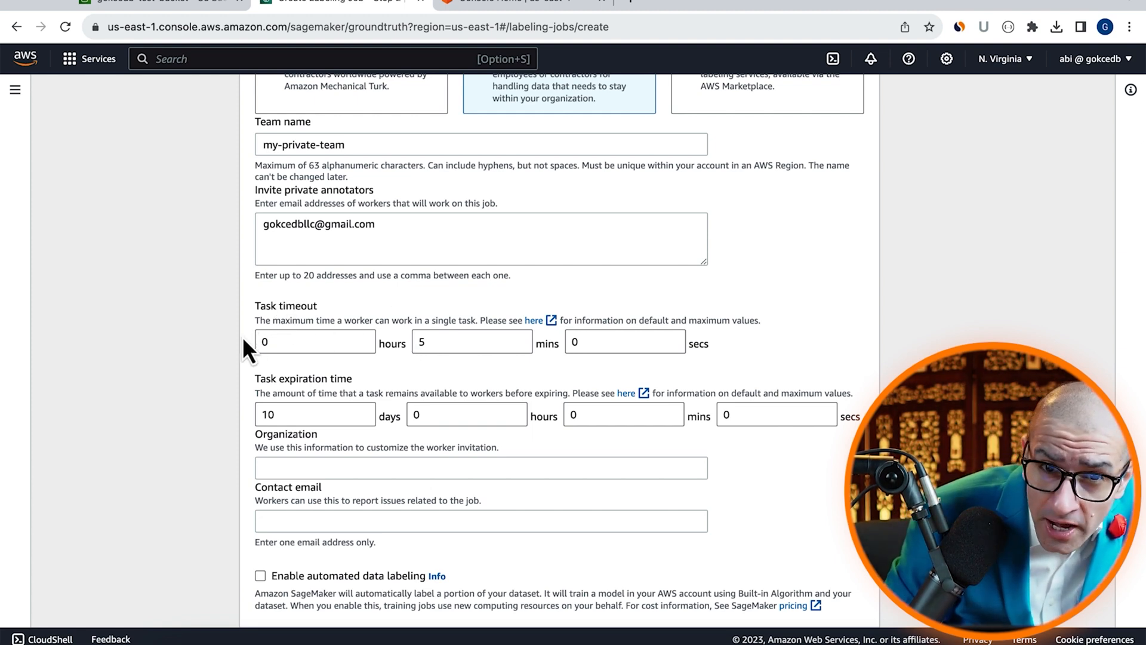
left_click(480, 350)
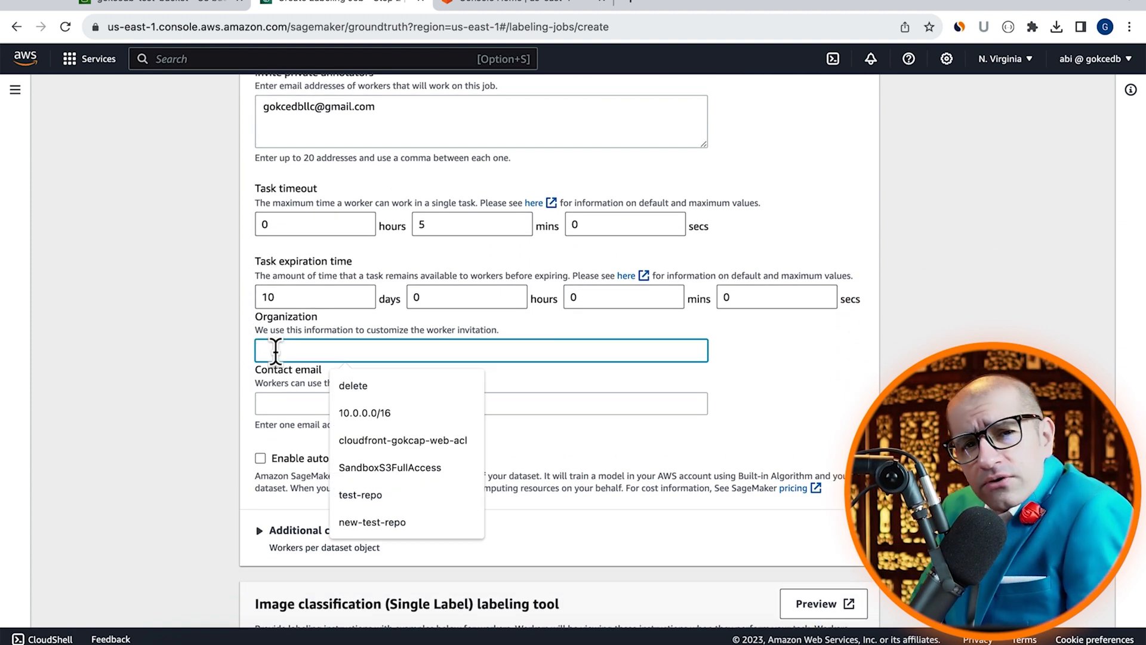
type("GokceDB")
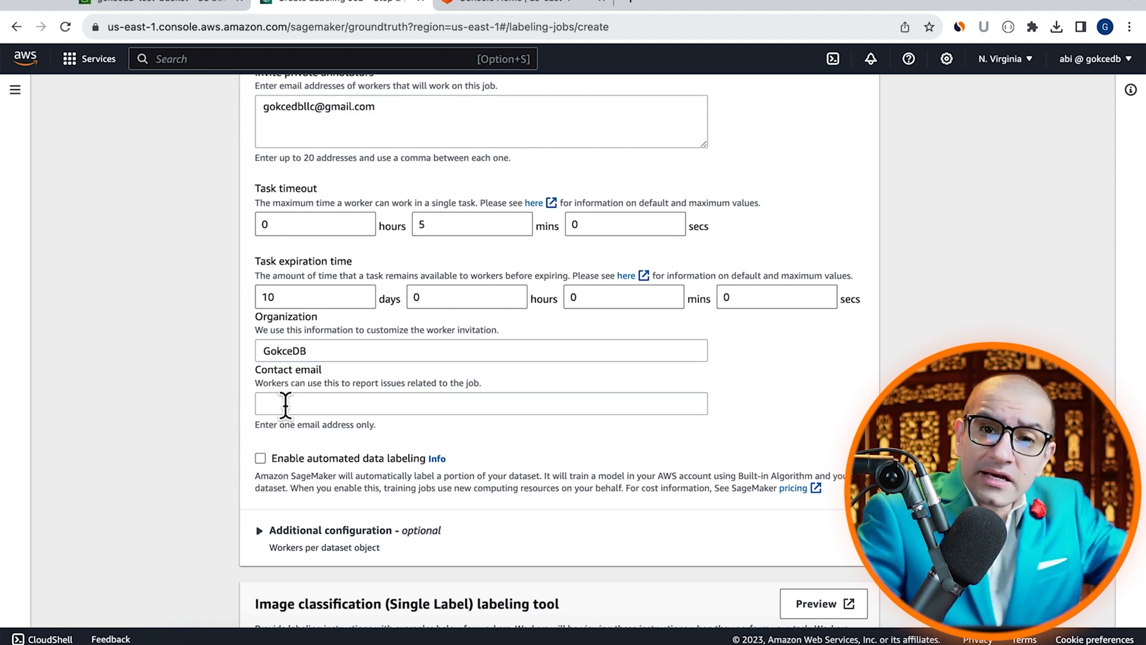
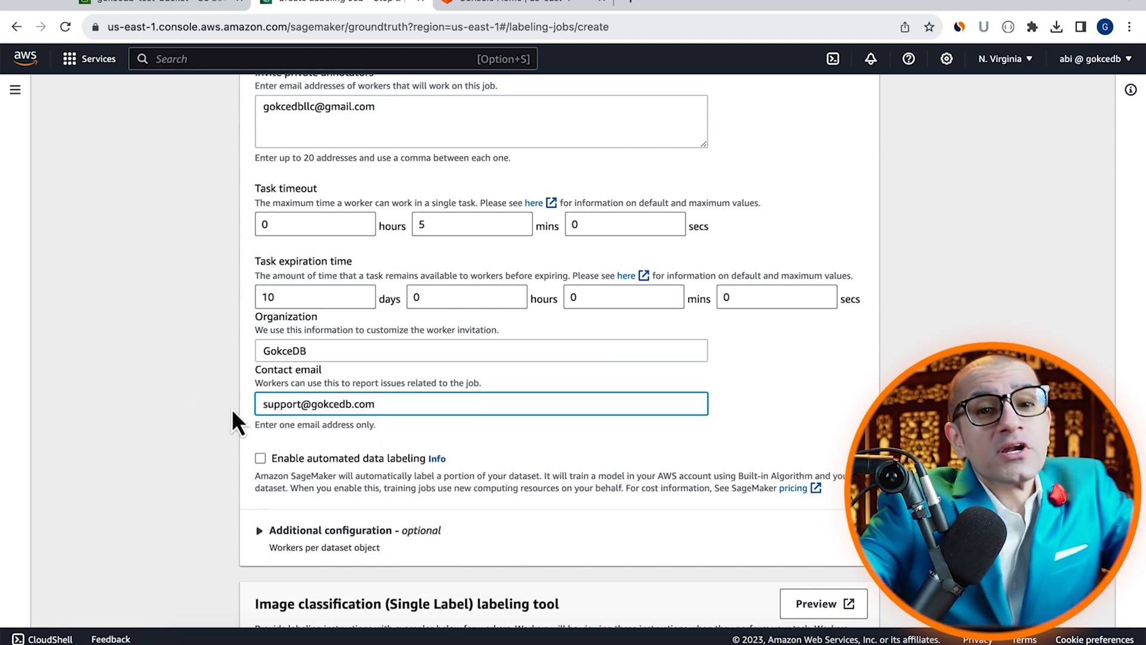
scroll("down", 3)
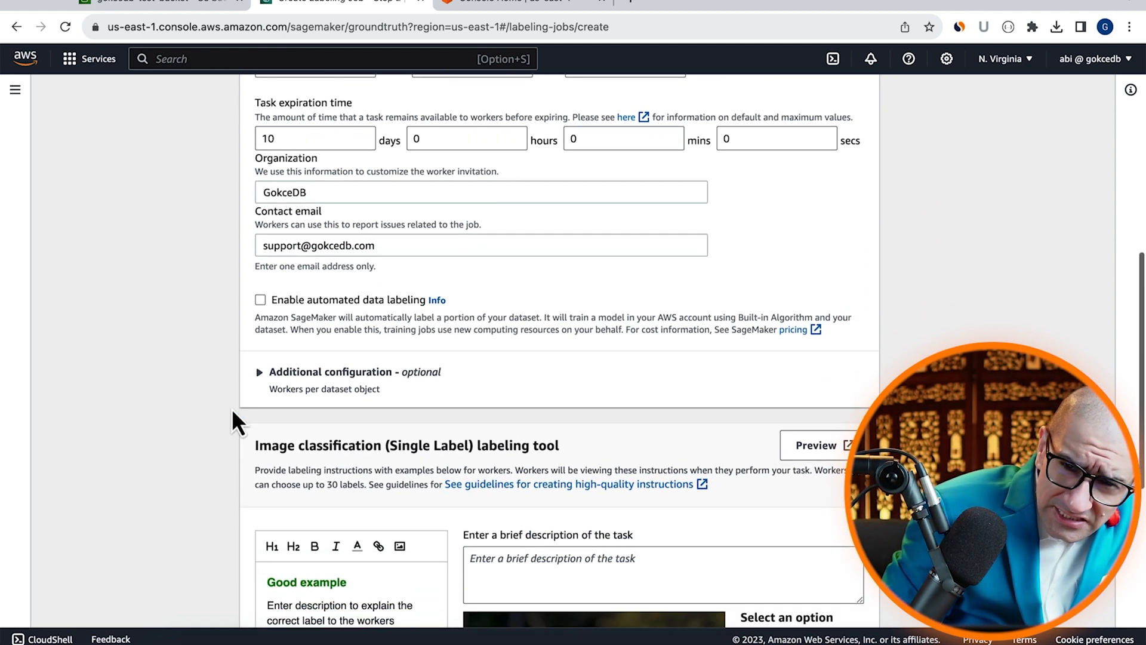
Enter the task description 'Please add a label to the following image' and preview the task
scroll("down", 3)
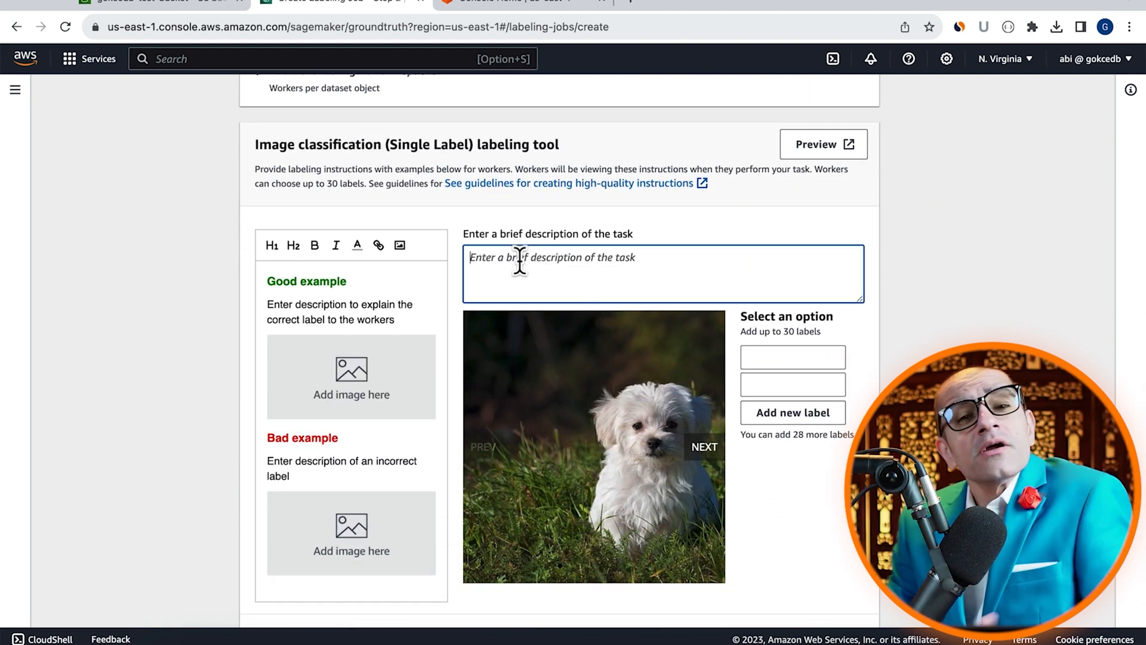
type("Please")
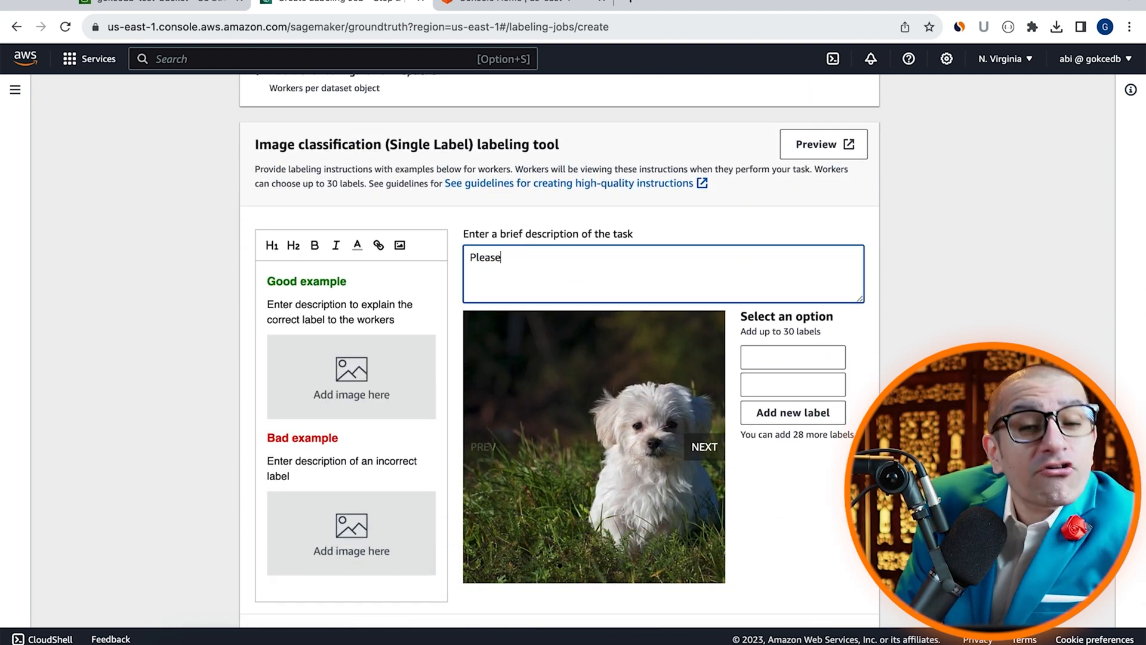
type("add a label t")
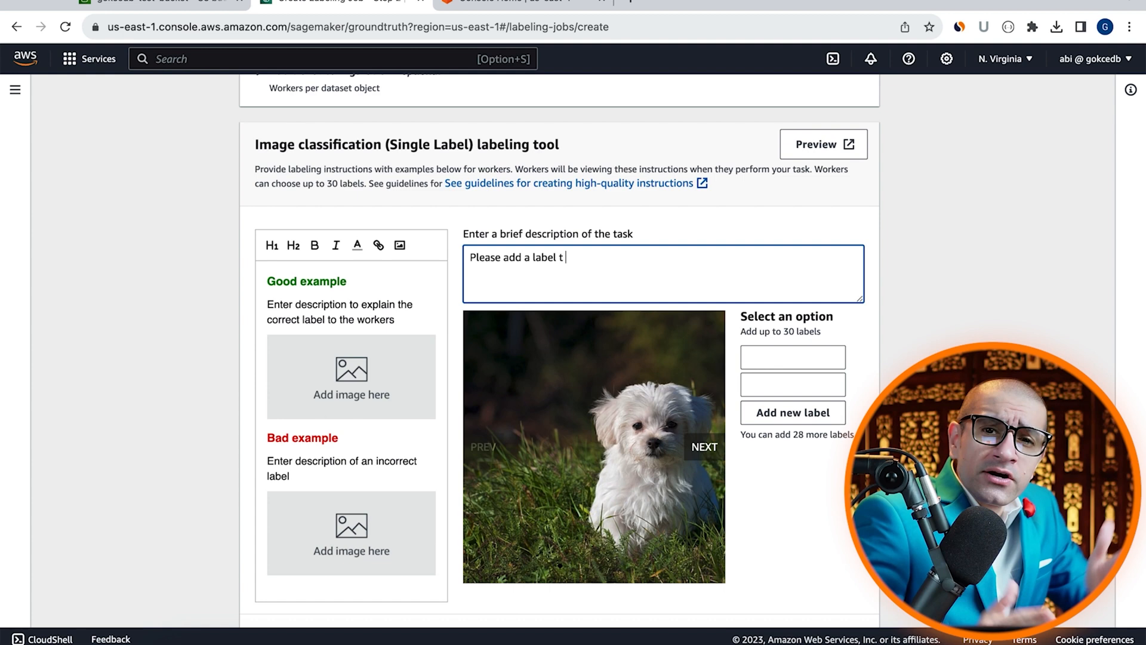
type("o the following image")
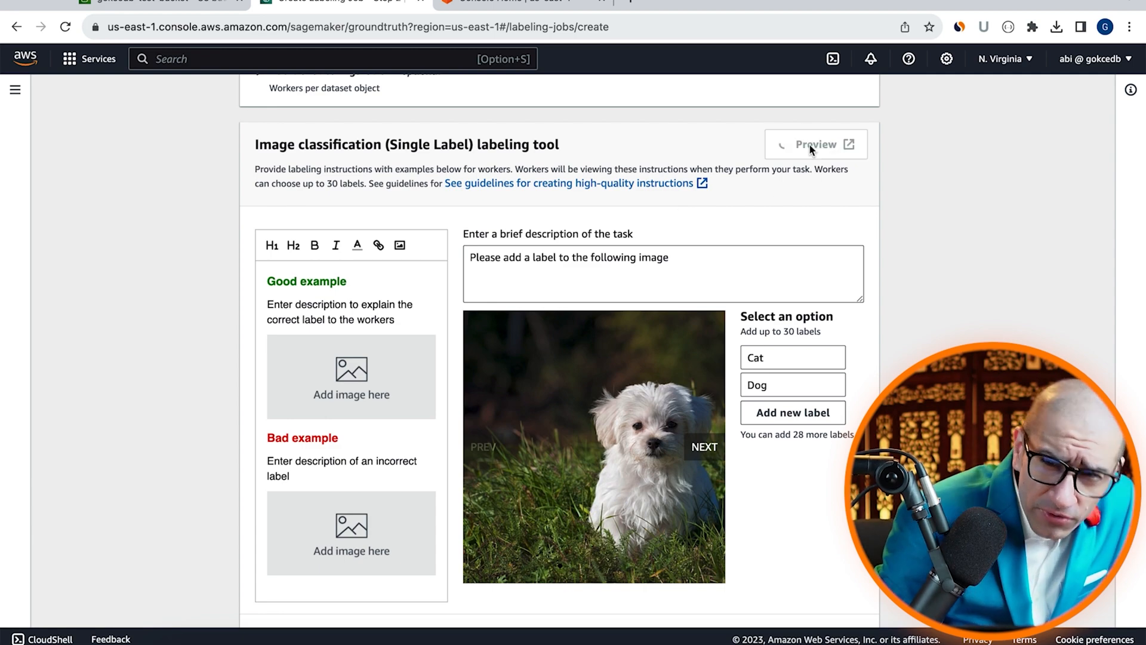
left_click(813, 144)
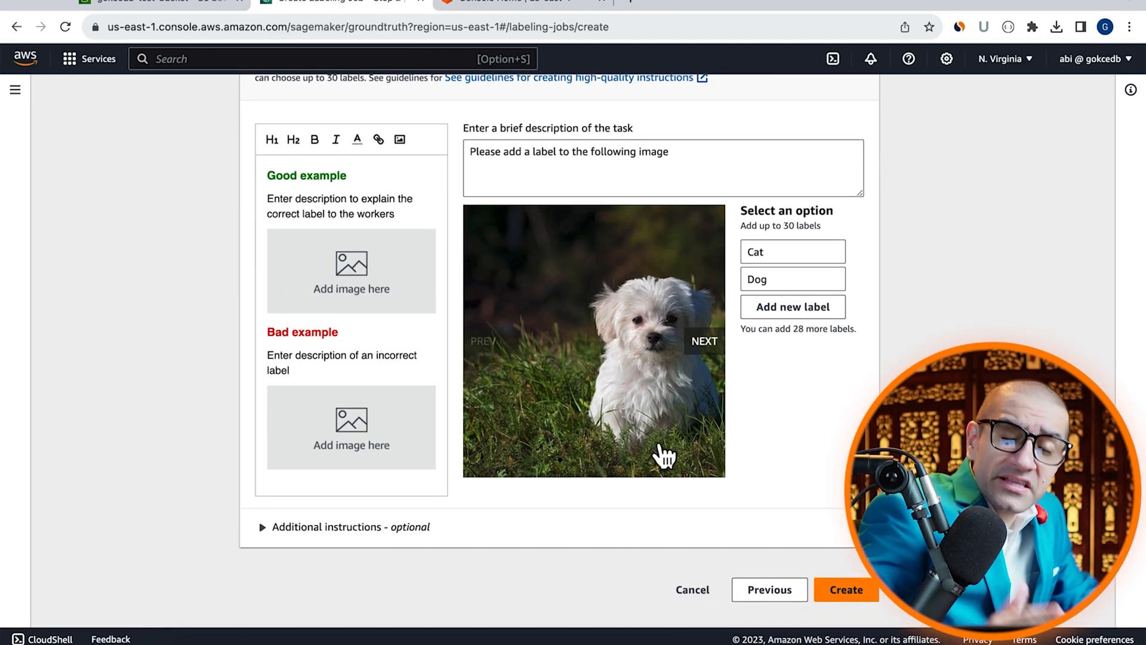
Create the labeling job and view my-labeling-job-2's details
left_click(846, 589)
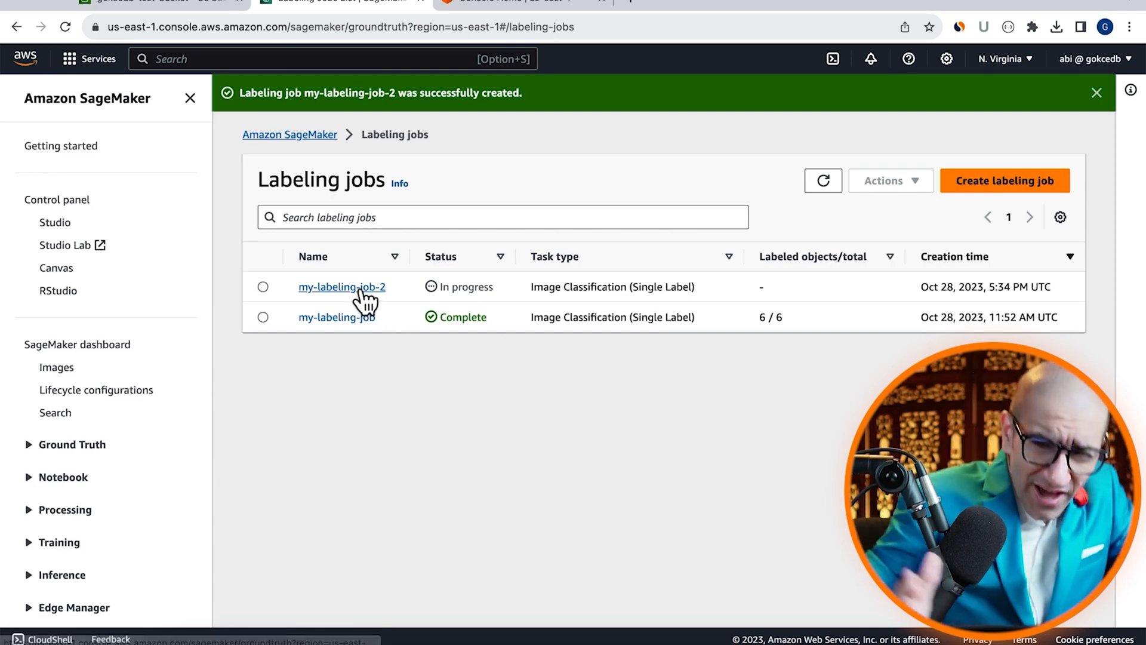
left_click(342, 287)
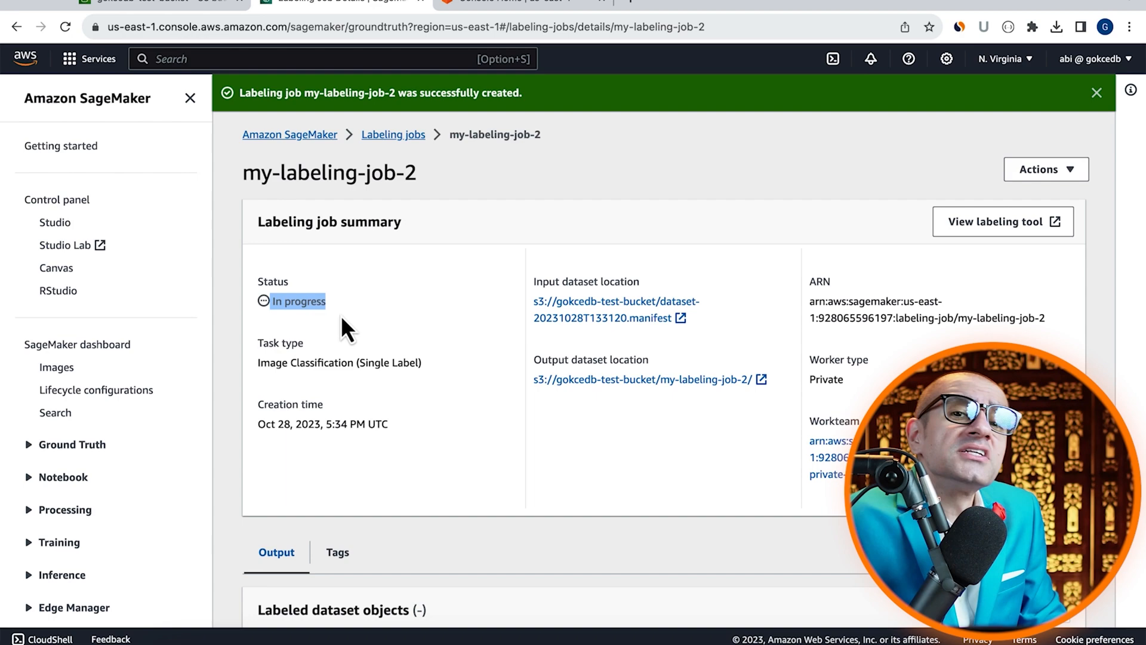
scroll("down", 3)
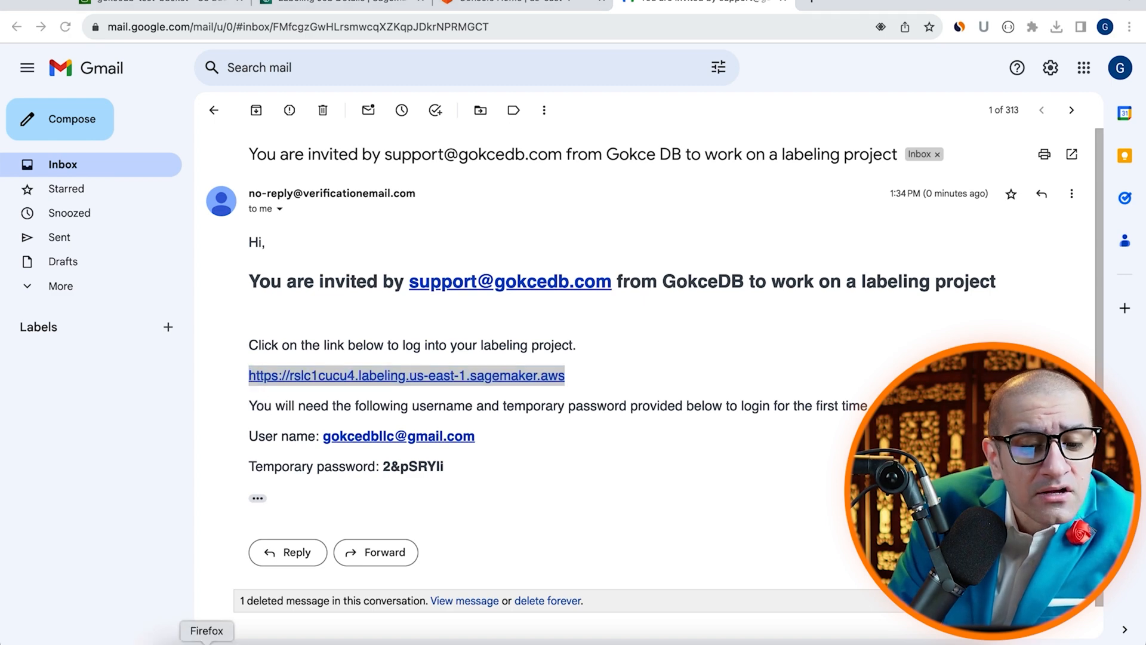
mouse_move(486, 454)
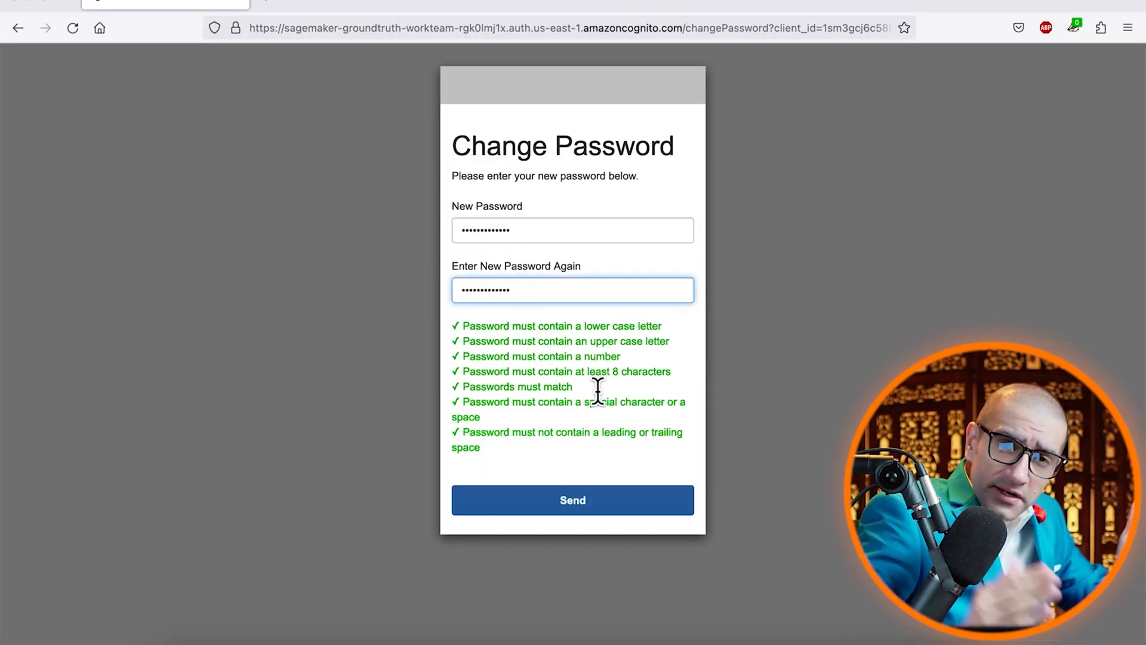
Sign in with the new worker password and start working on the Image Classification job
left_click(572, 501)
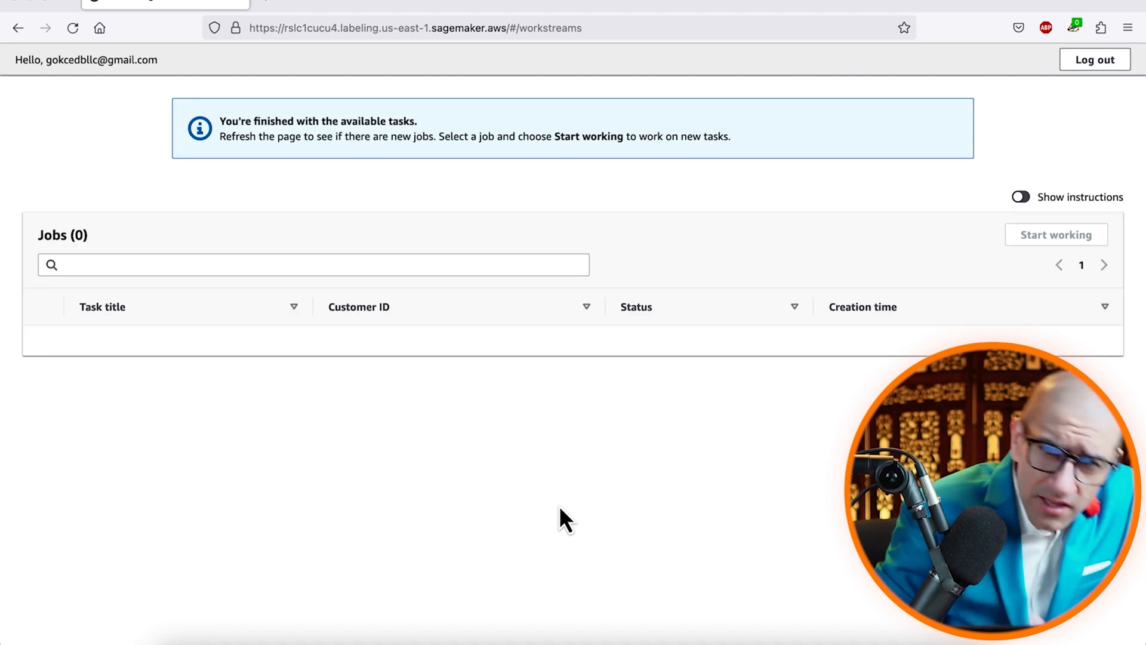
mouse_move(375, 169)
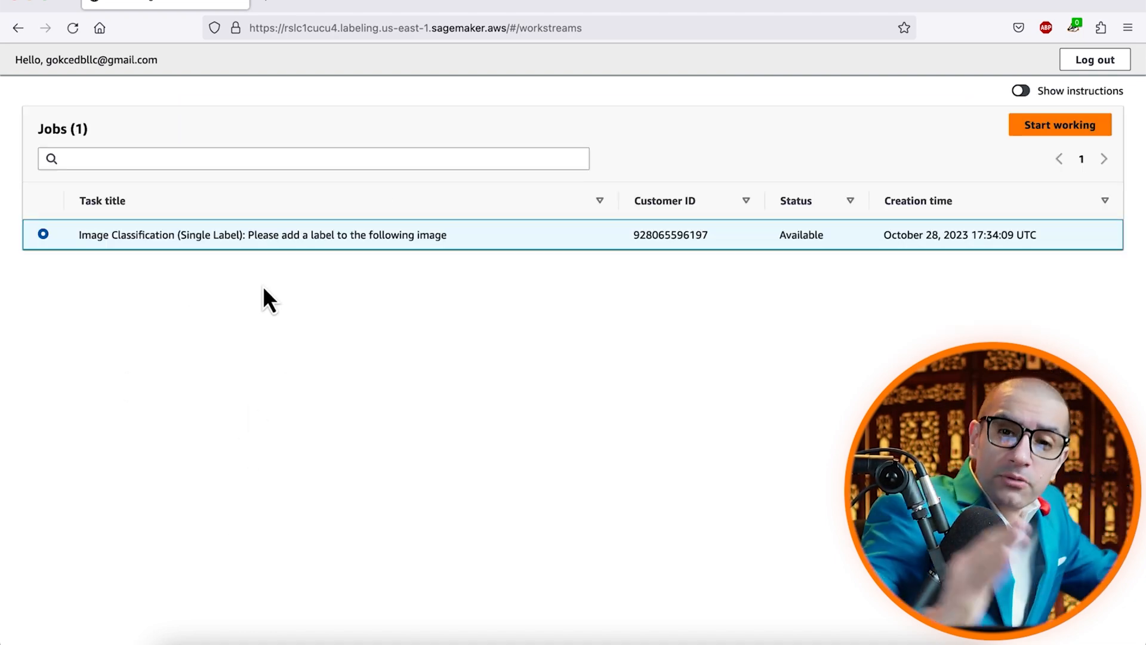
mouse_move(333, 265)
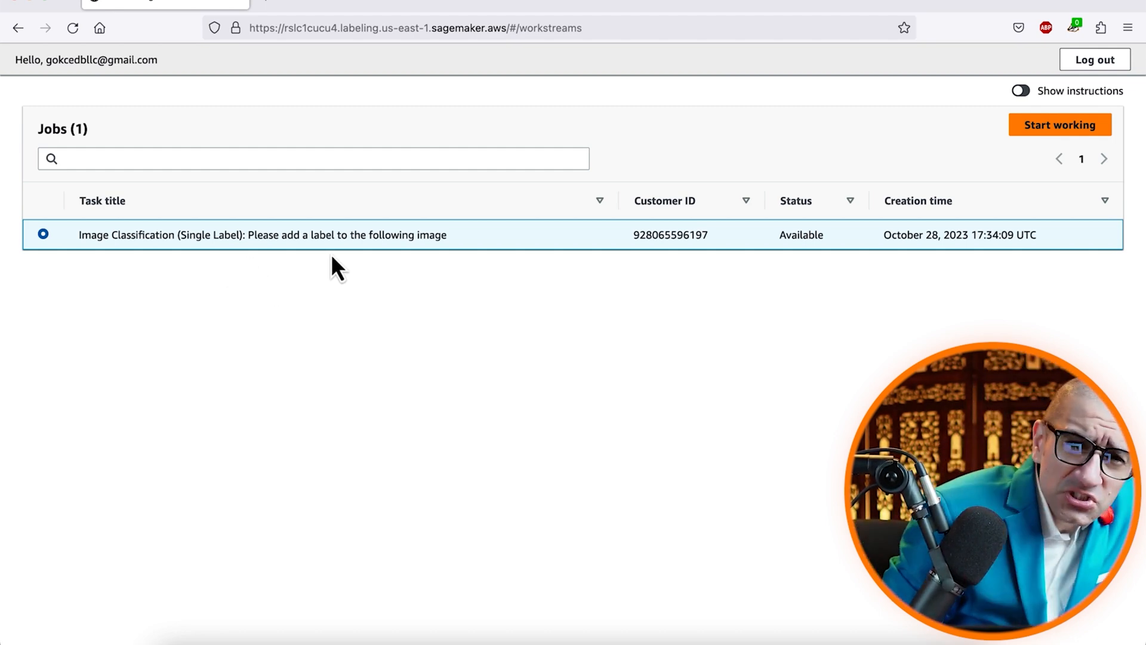
left_click(1060, 124)
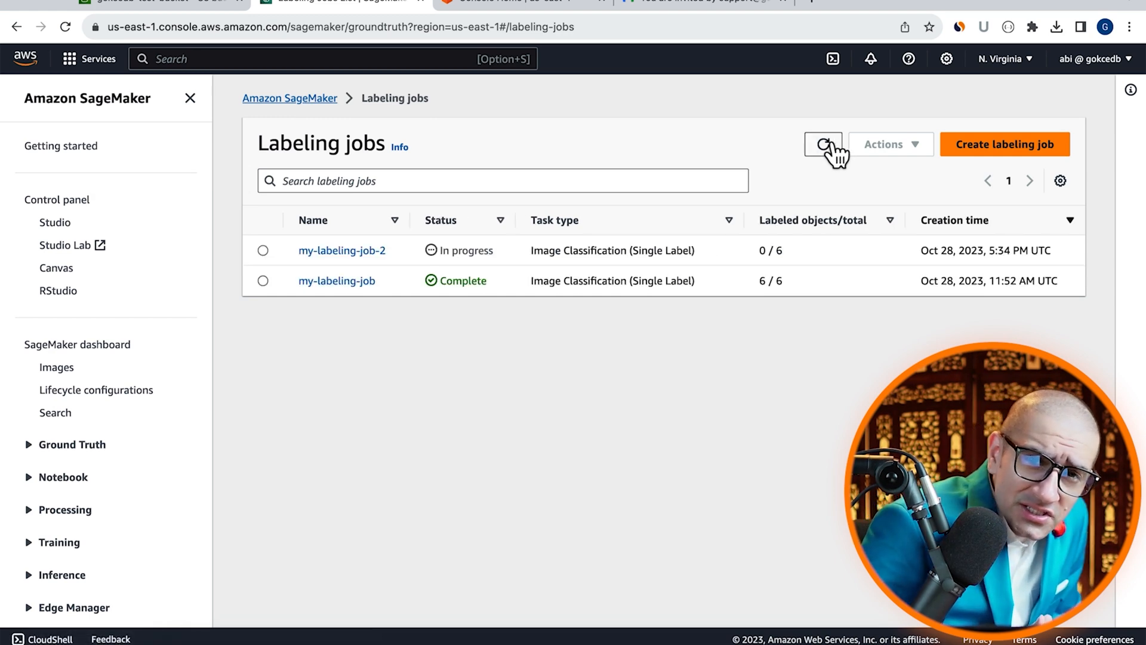
Refresh my-labeling-job-2's progress and continue labeling images Cat or Dog in the portal
left_click(823, 145)
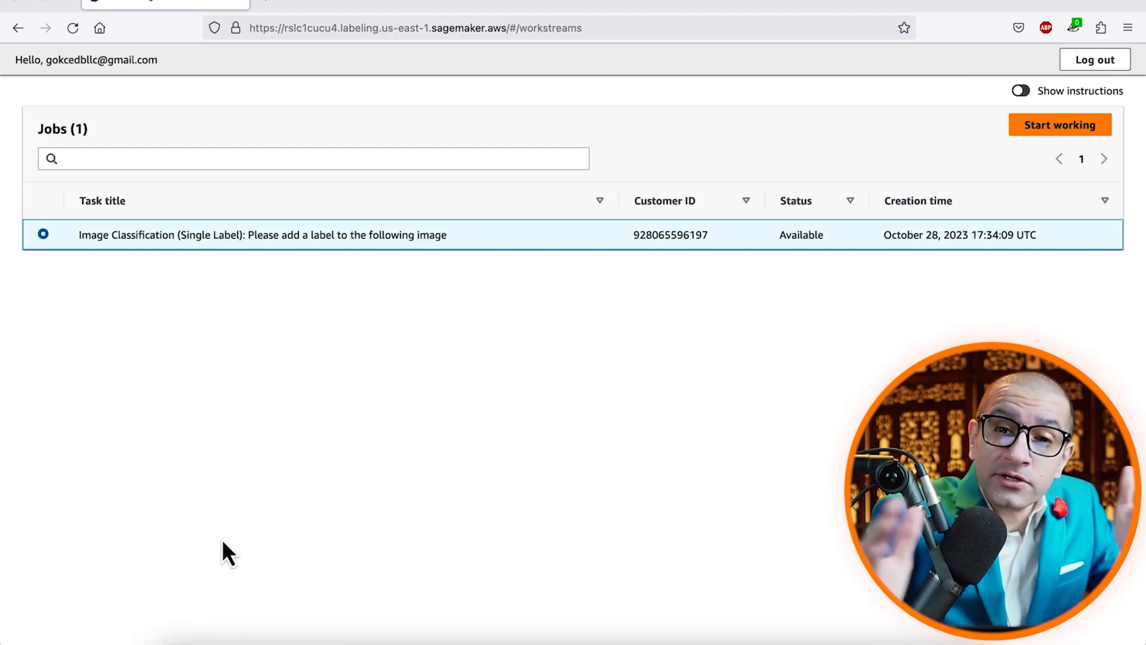
left_click(1060, 125)
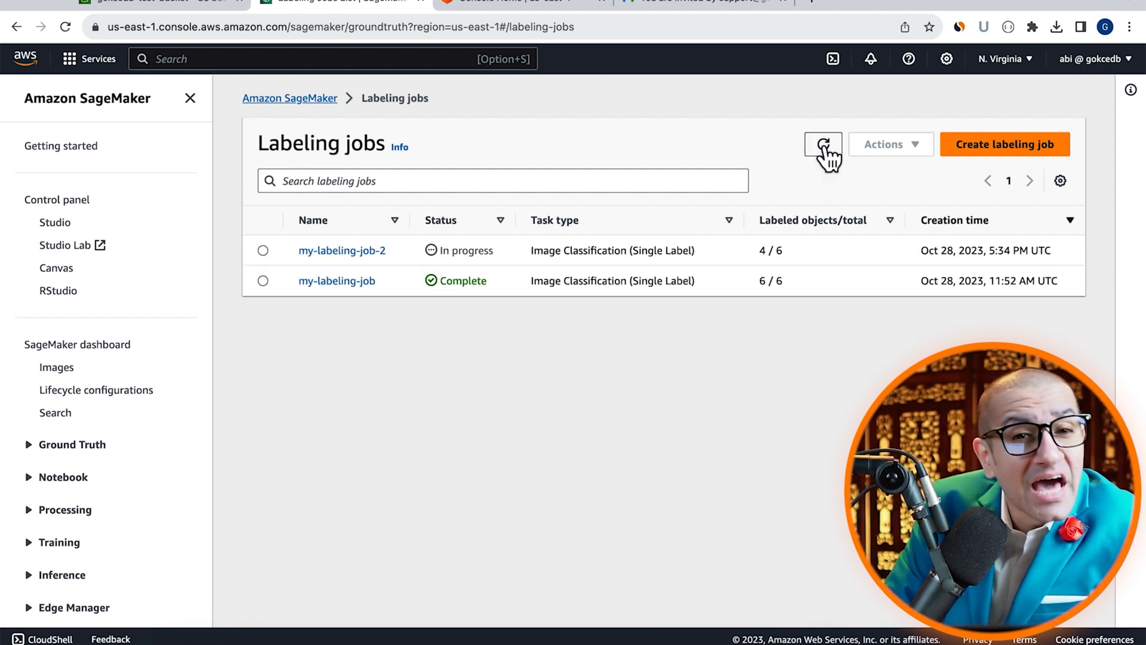
Refresh the job list, open my-labeling-job-2 and review its labeled objects: Dog for images 1–3, Cat for 4–6
left_click(823, 145)
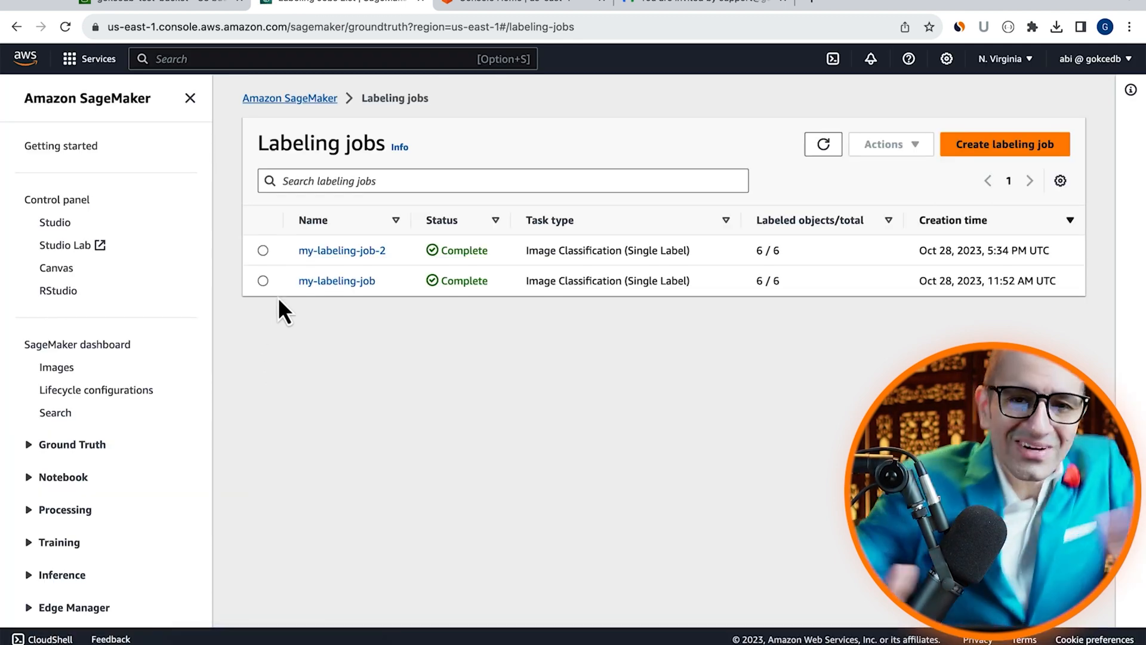
left_click(341, 249)
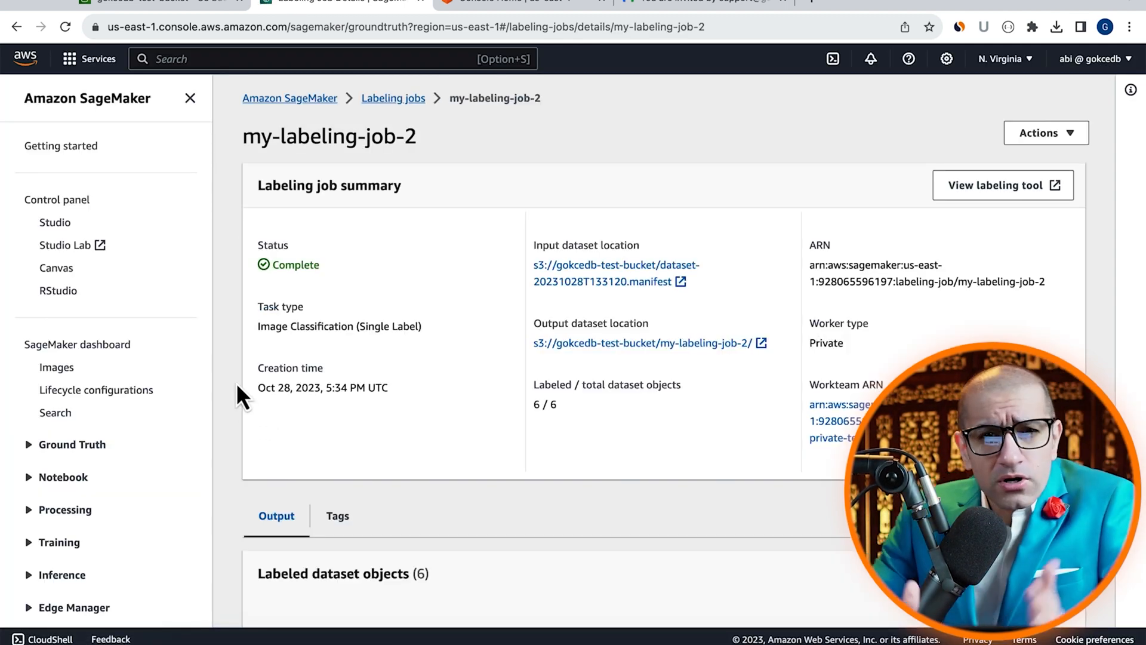
scroll("down", 3)
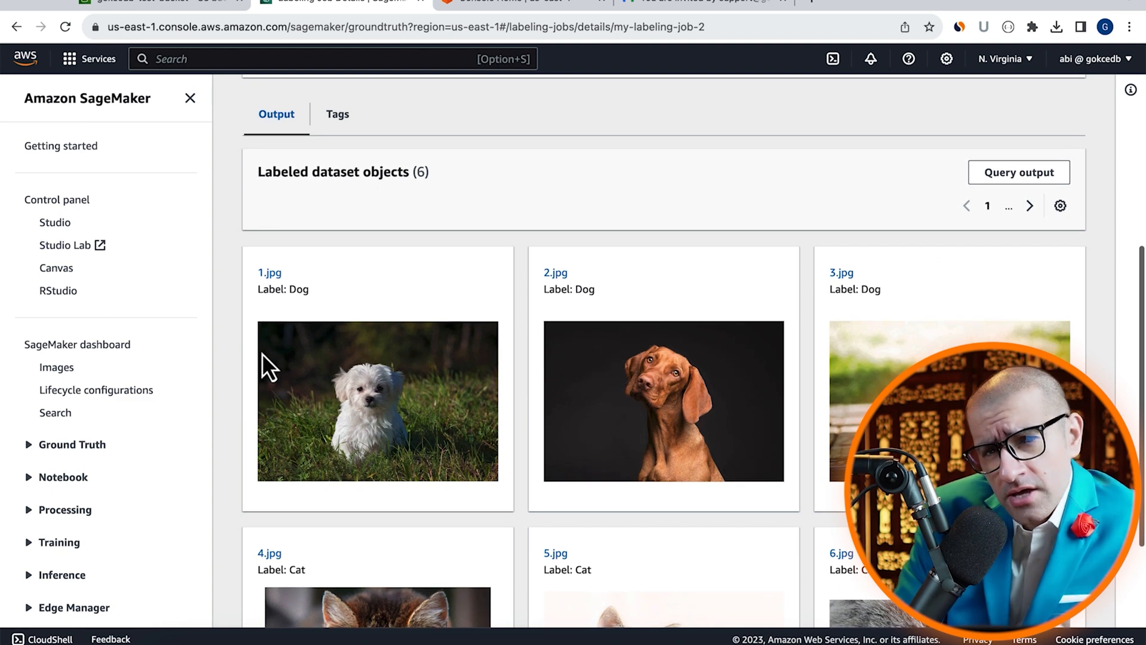
scroll("down", 3)
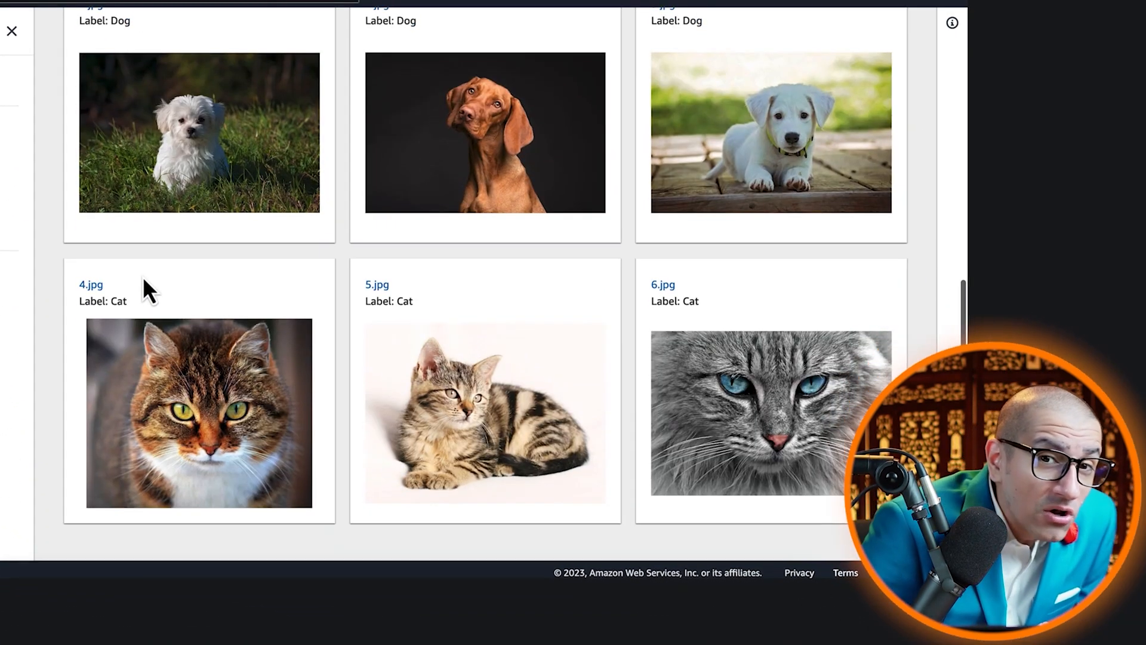
scroll("up", 3)
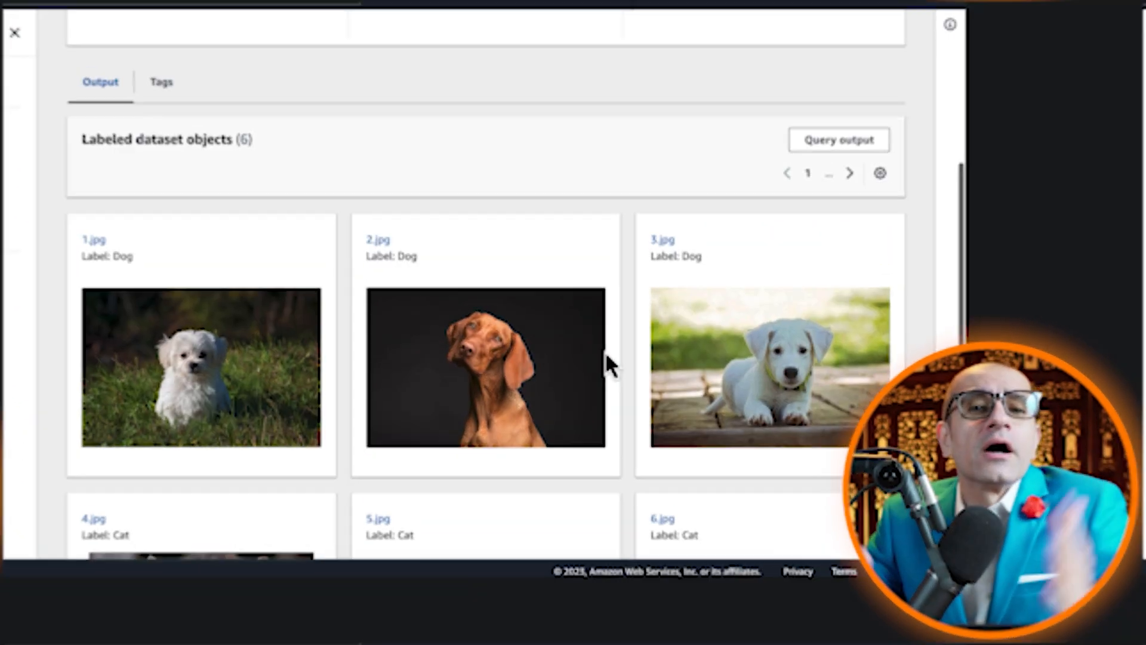